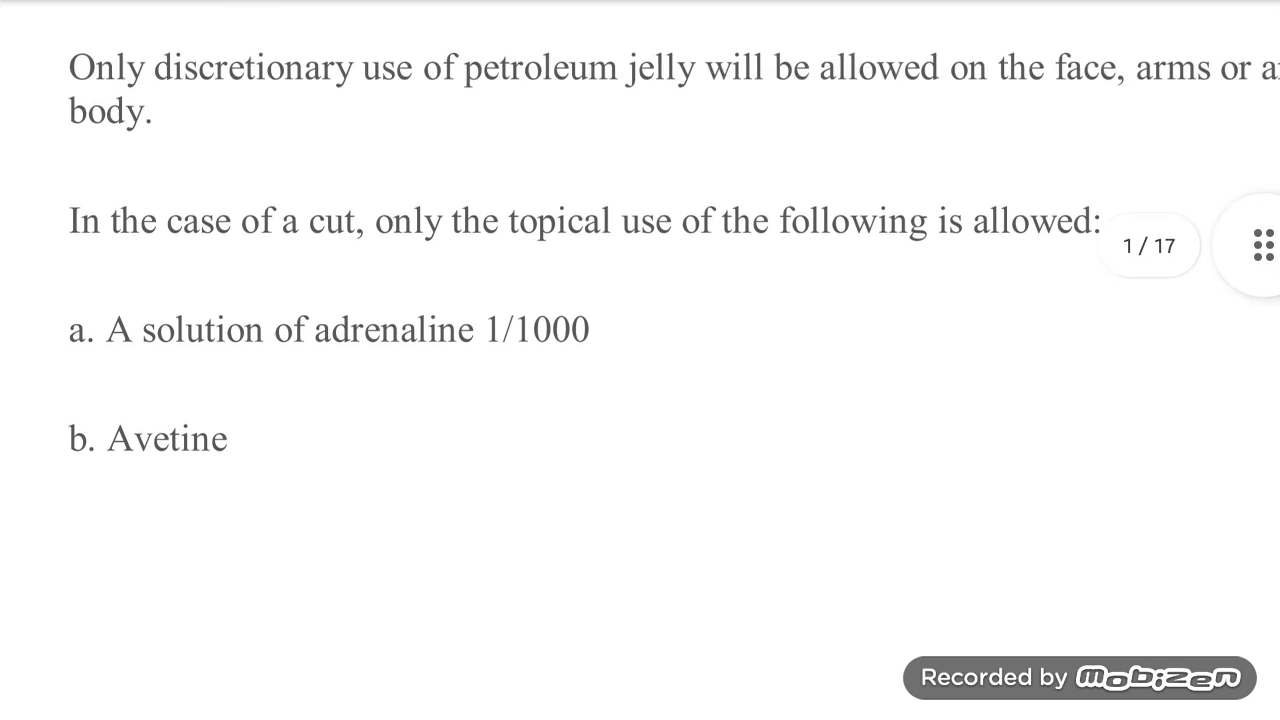
Move from the PDF's cut-treatment rules to the Wikipedia Epinephrine (medication) article.
scroll(down, 3)
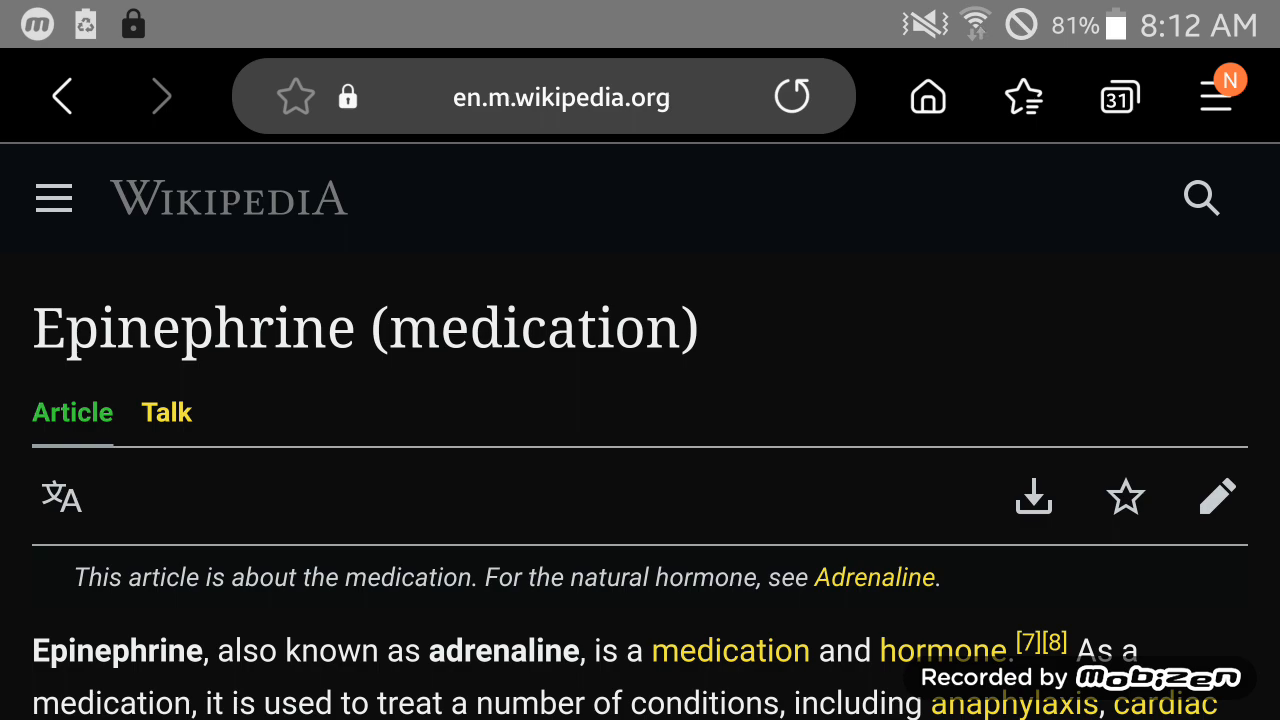
Read down the Epinephrine lead to the infobox's ball-and-stick image and Clinical data rows.
scroll(down, 3)
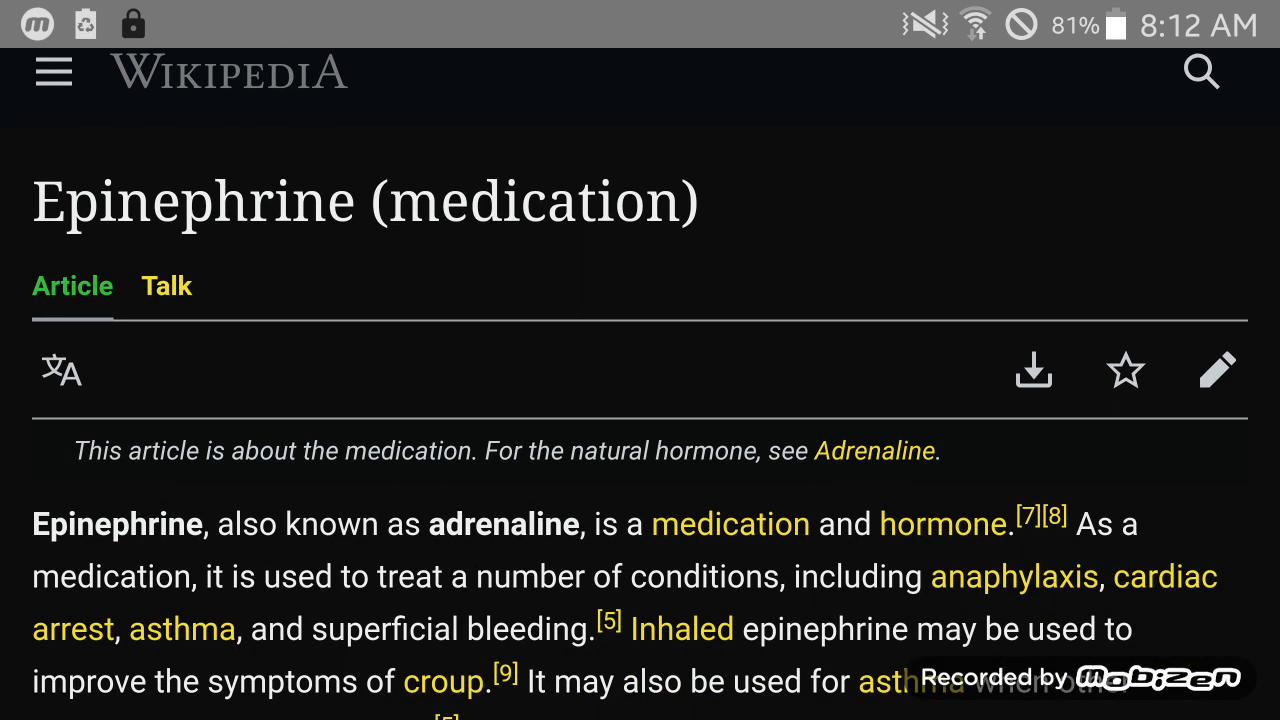
scroll(down, 3)
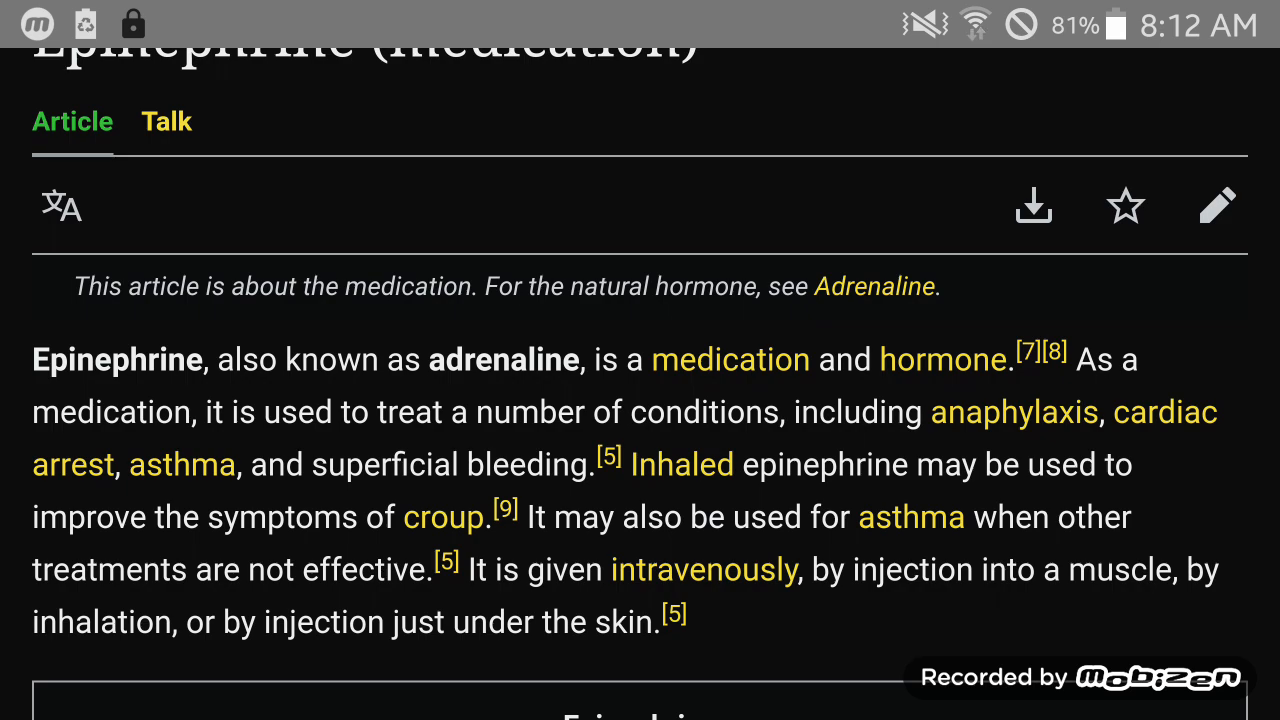
scroll(down, 3)
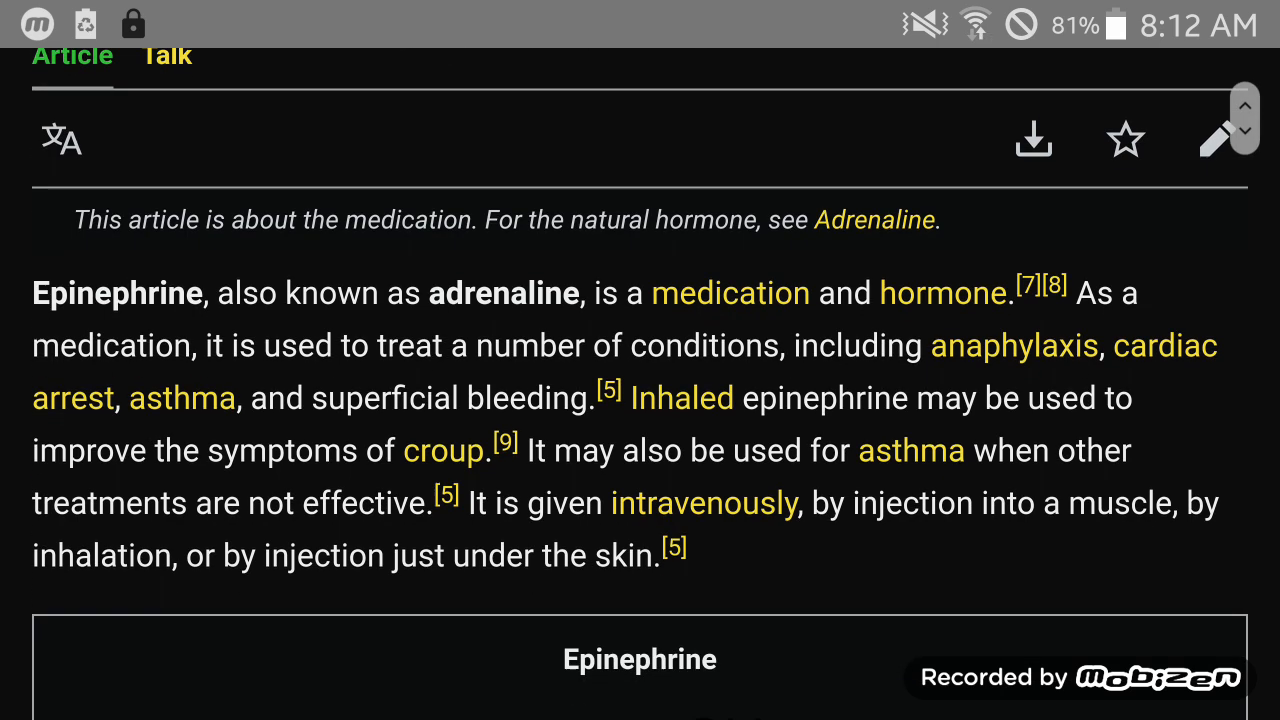
scroll(down, 3)
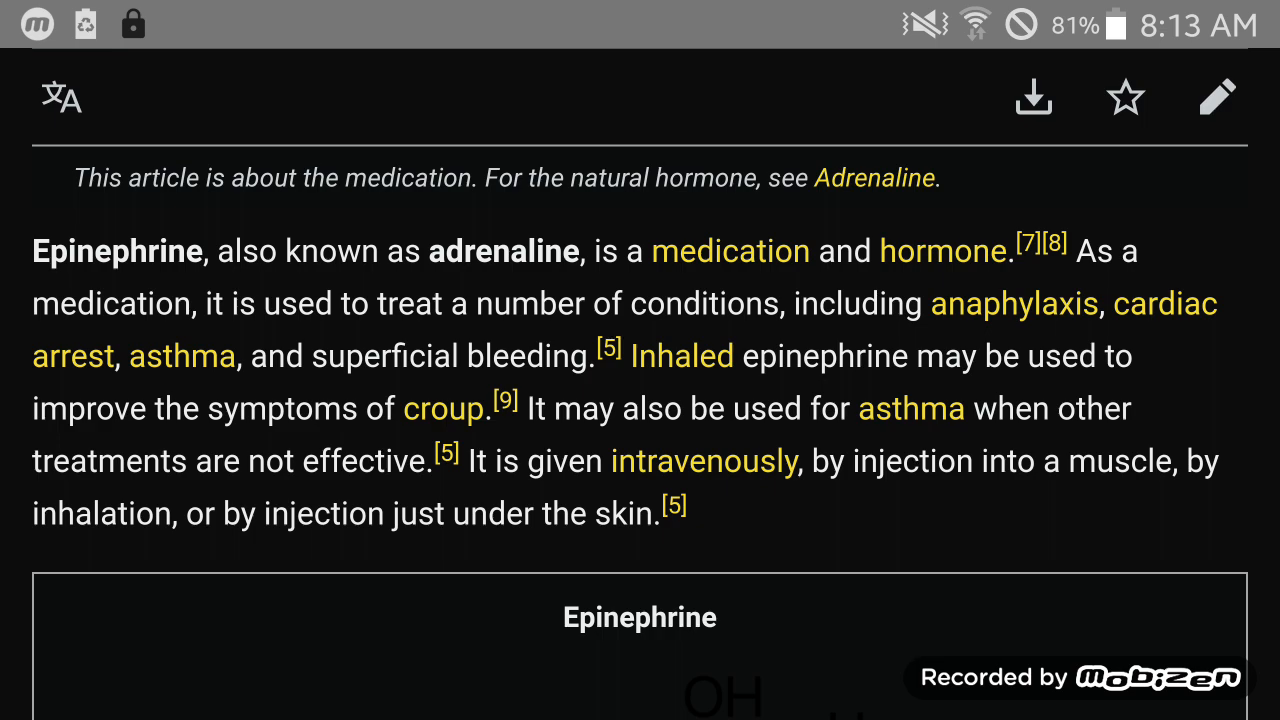
scroll(down, 3)
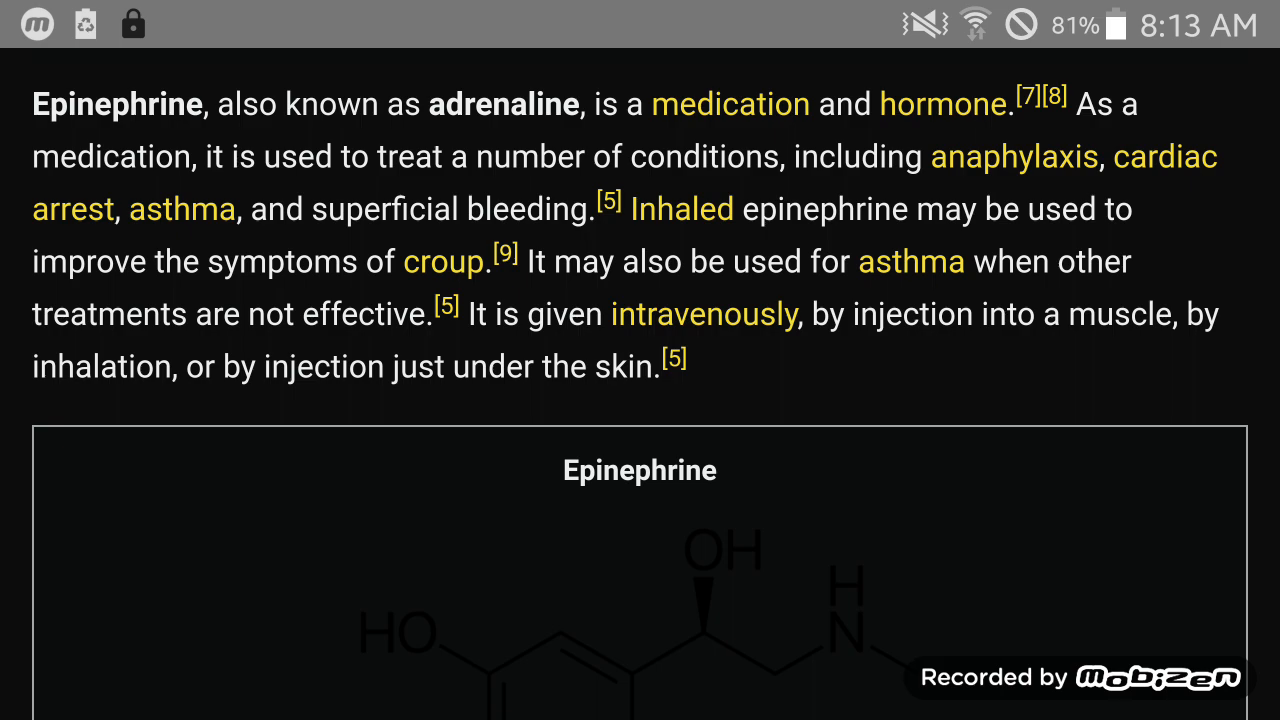
scroll(down, 3)
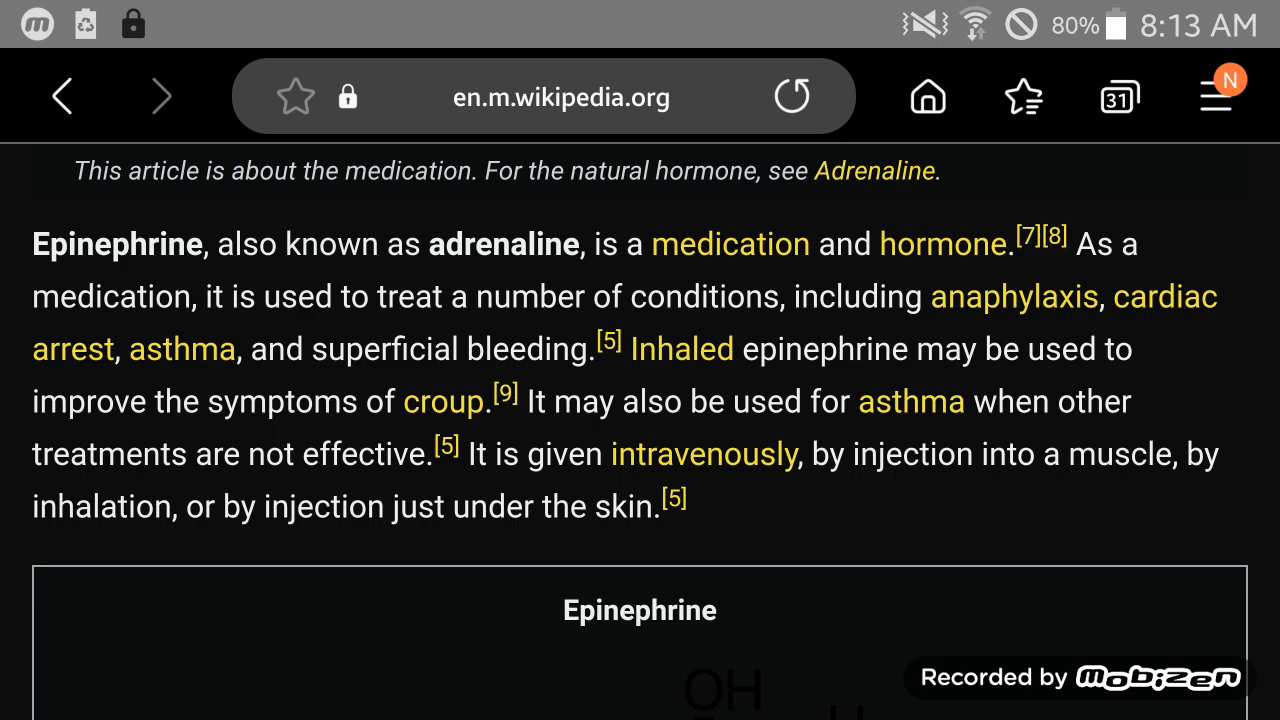
scroll(down, 3)
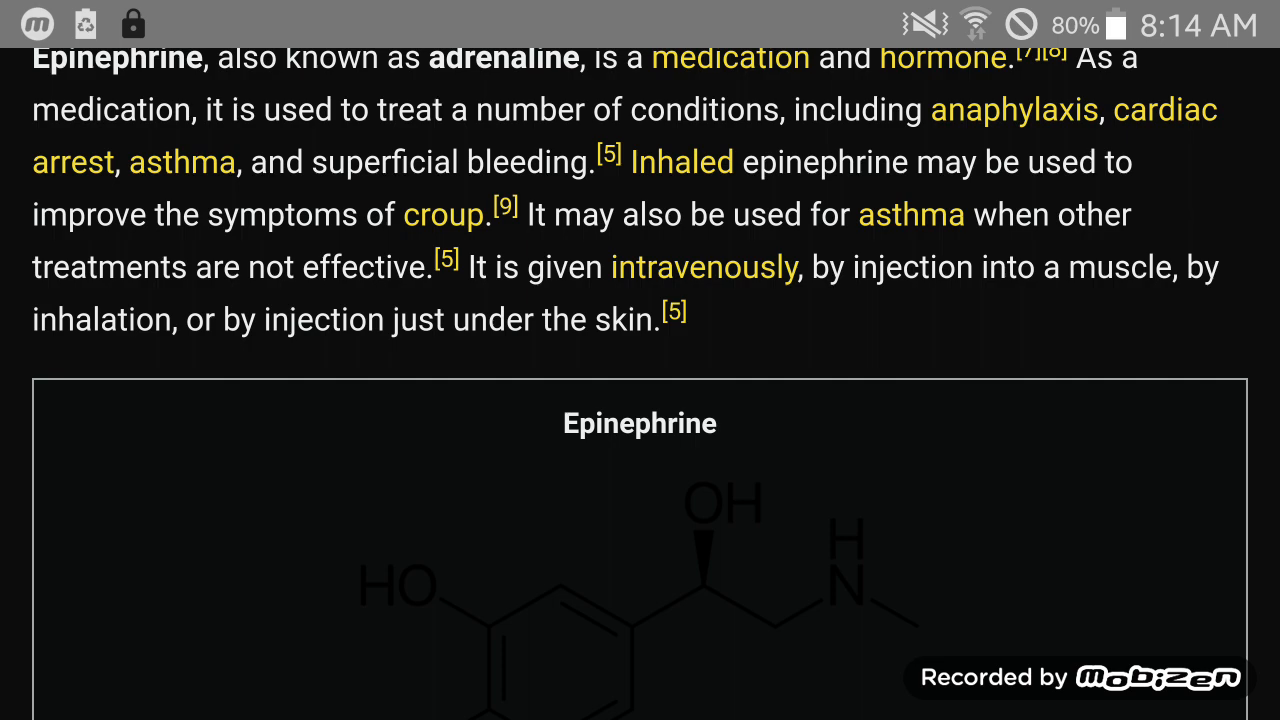
scroll(down, 3)
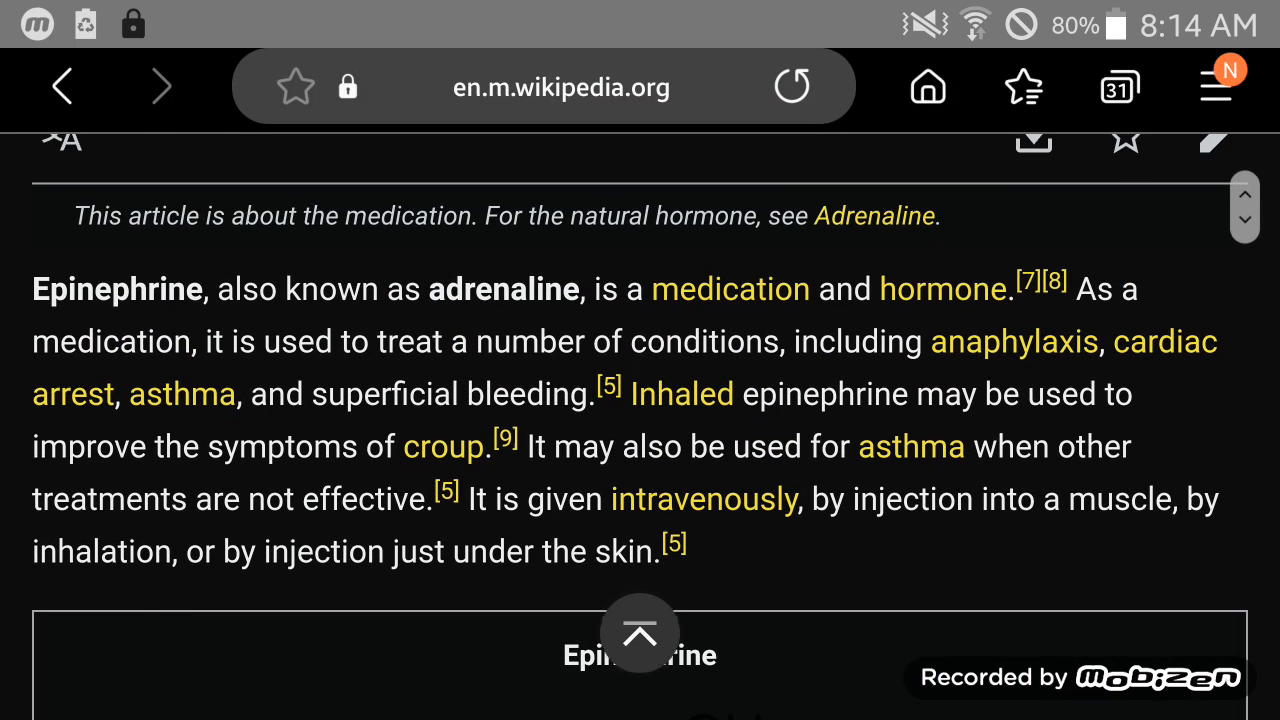
scroll(down, 3)
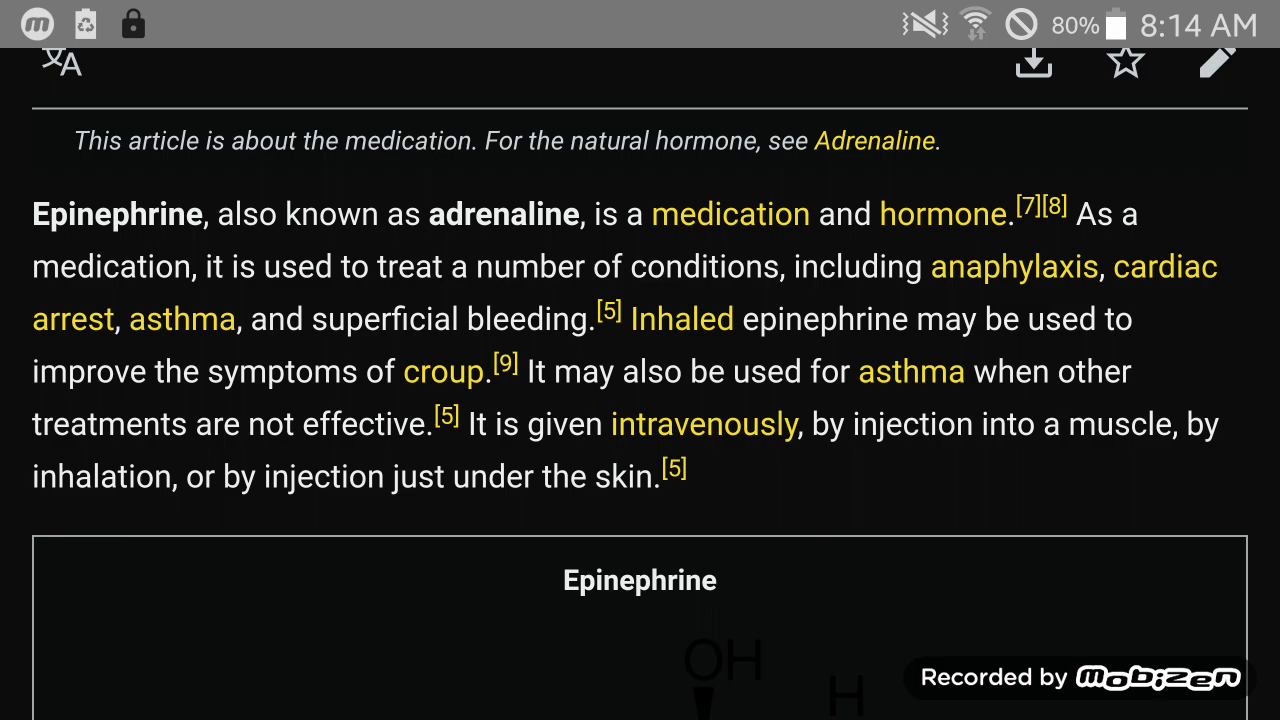
scroll(down, 3)
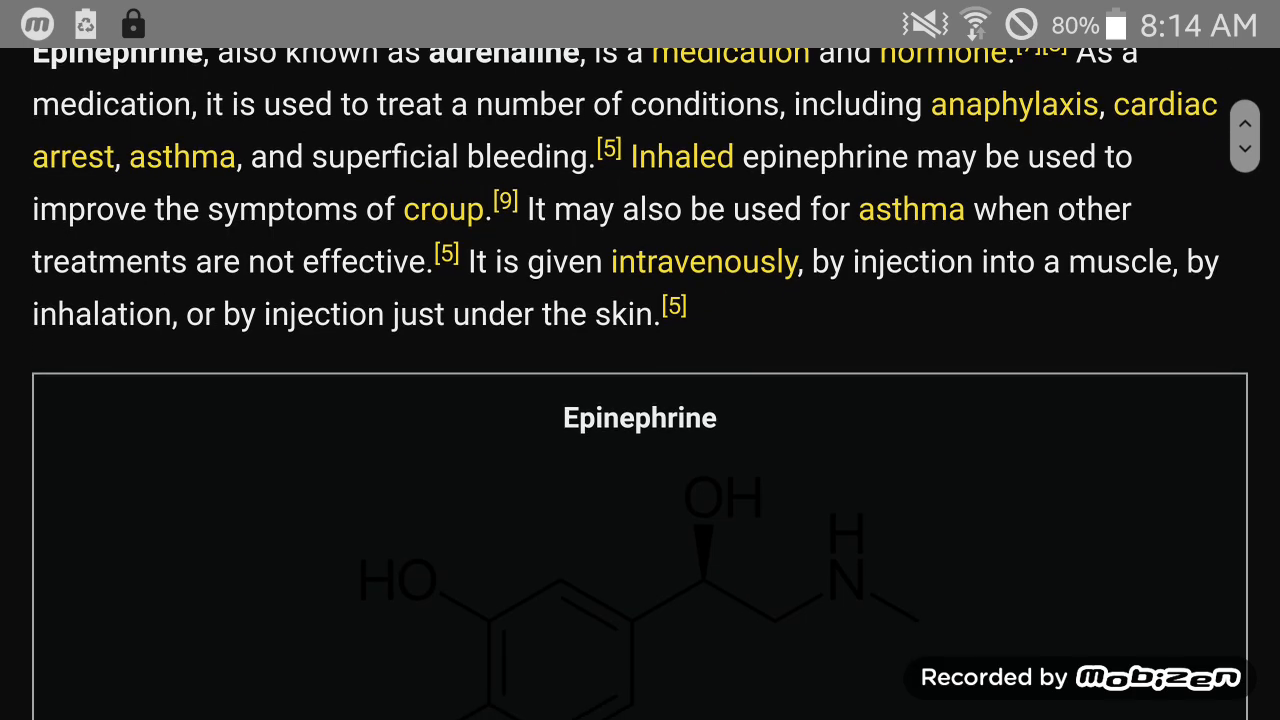
scroll(down, 3)
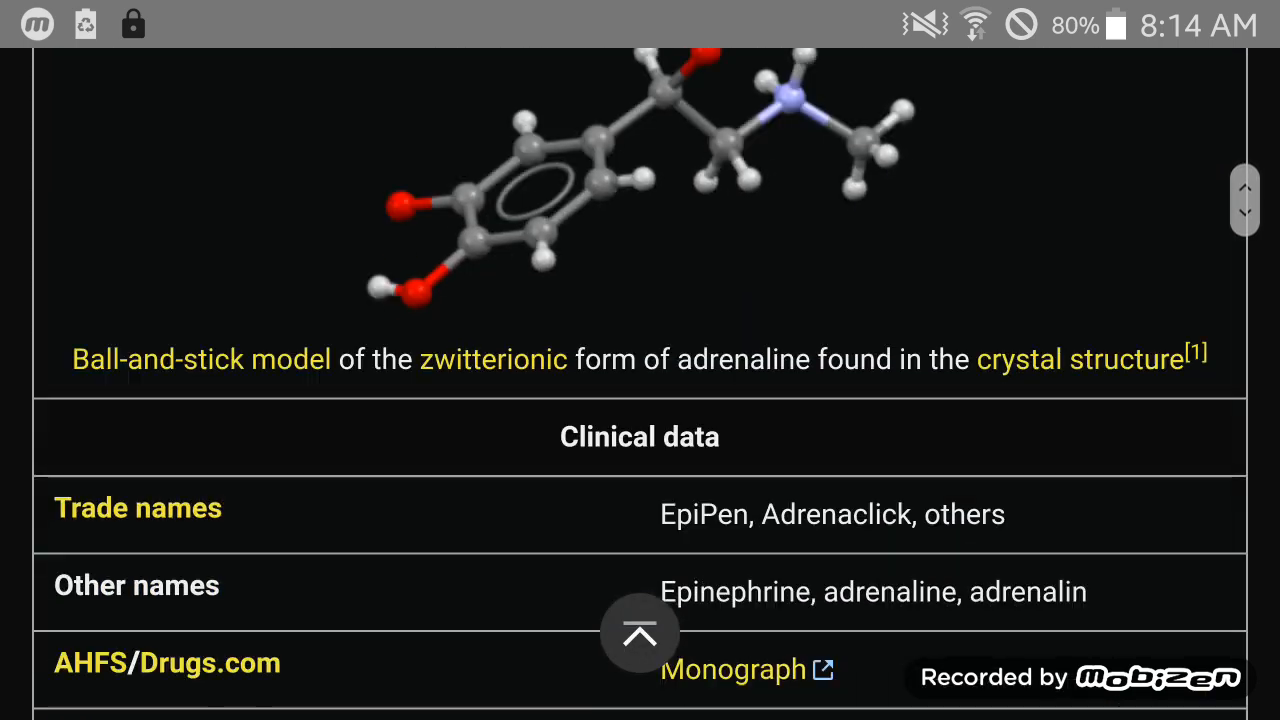
Read through the Epinephrine article's lead paragraphs.
scroll(down, 3)
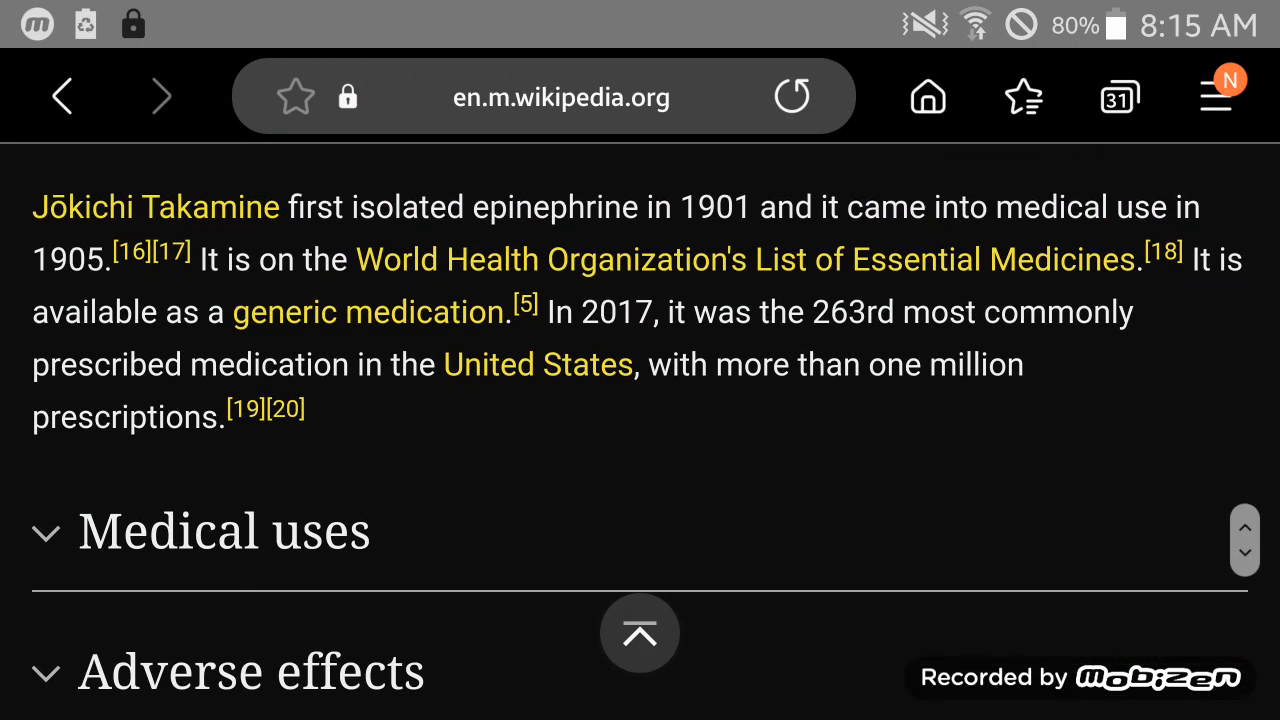
scroll(up, 3)
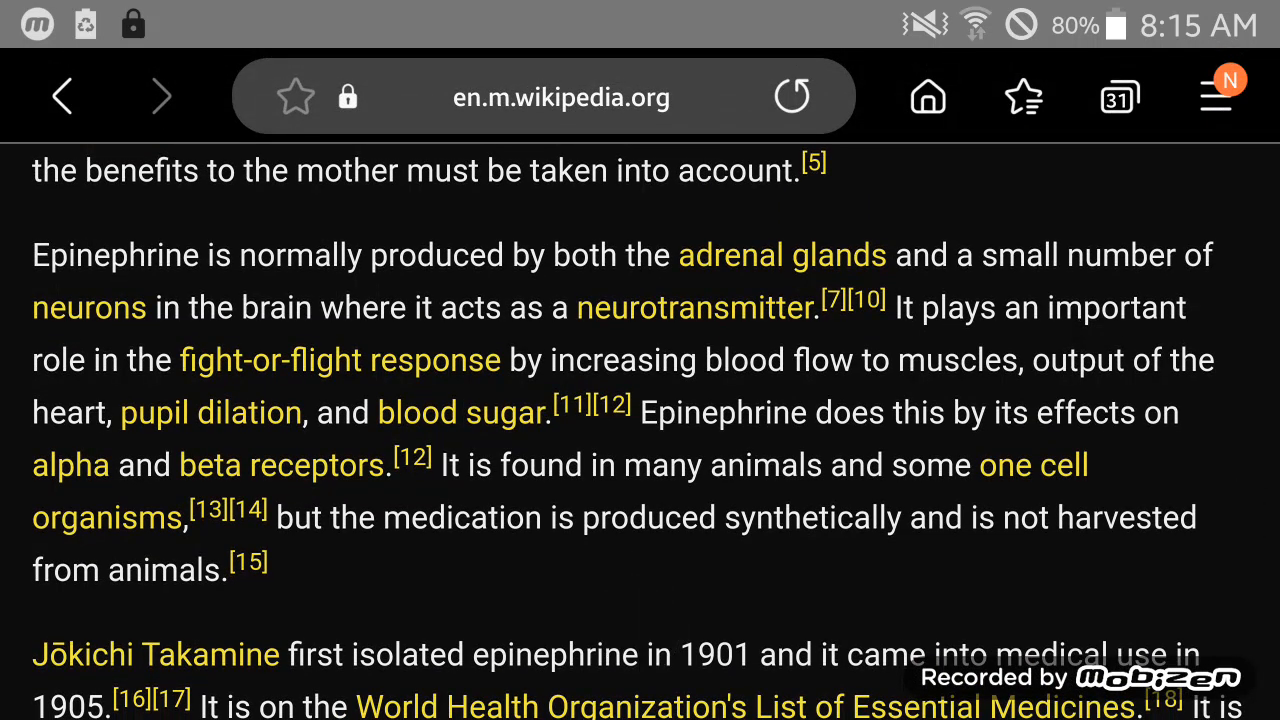
scroll(down, 3)
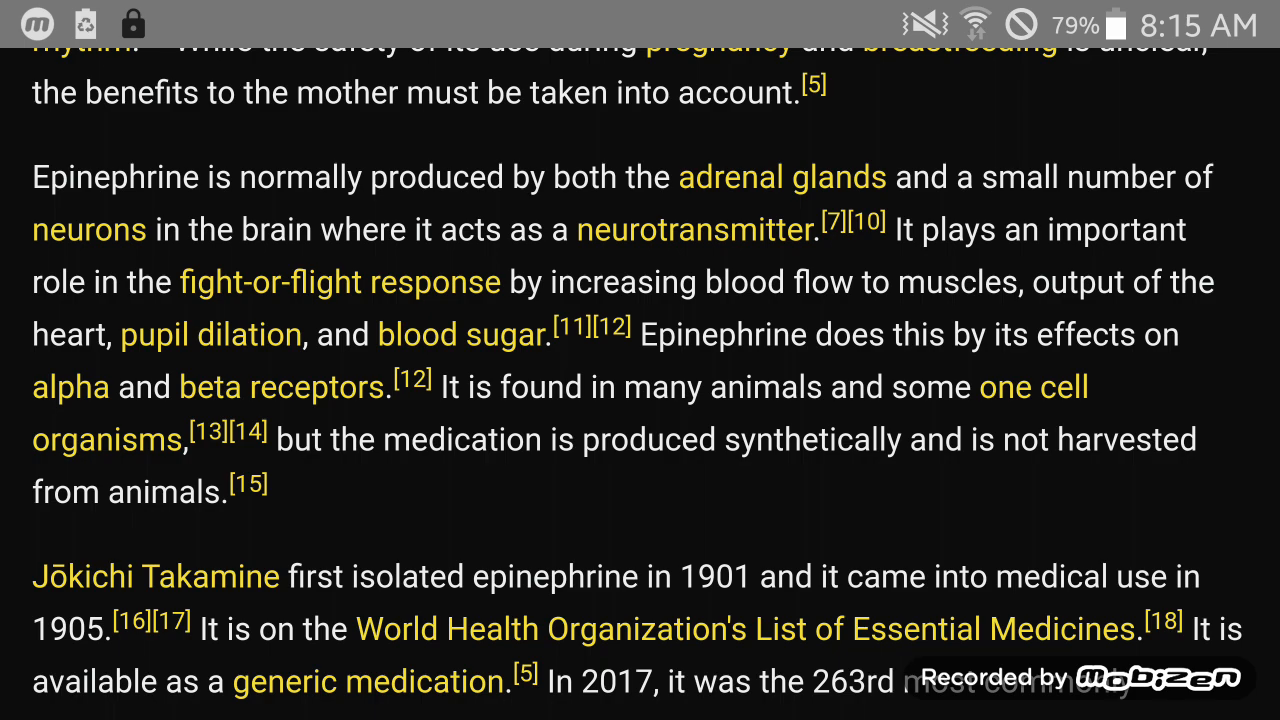
scroll(down, 3)
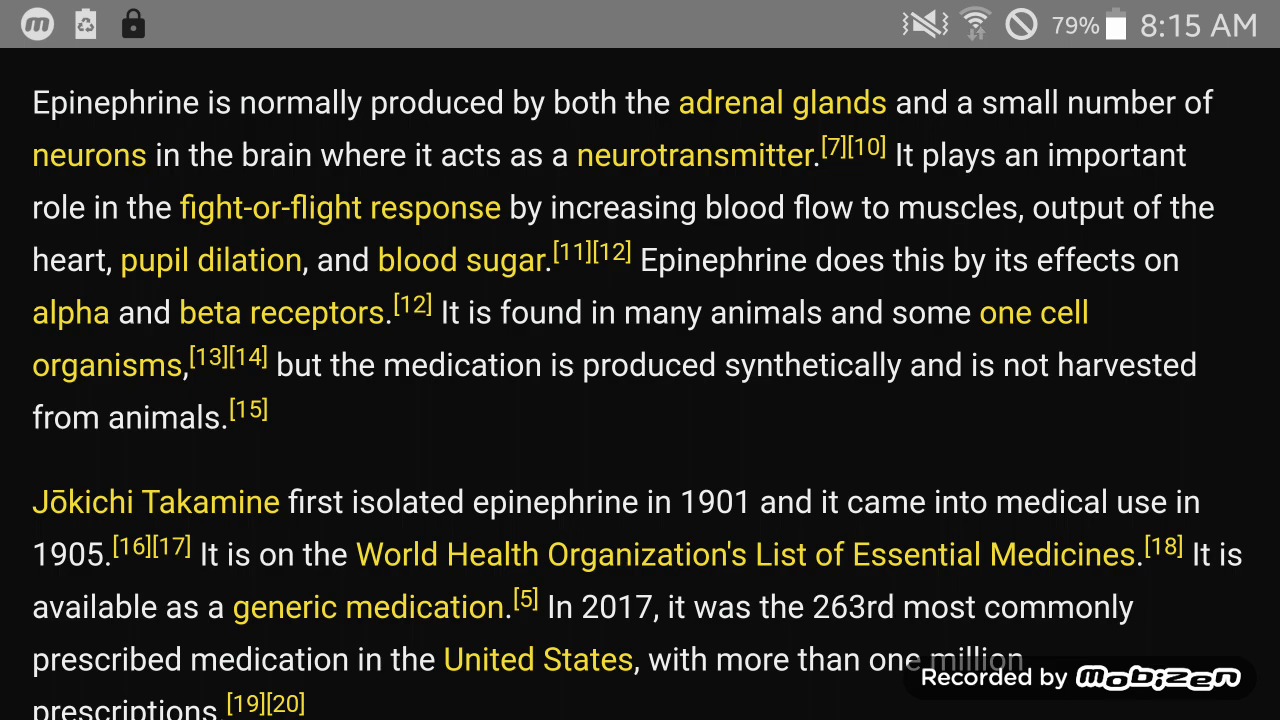
scroll(down, 3)
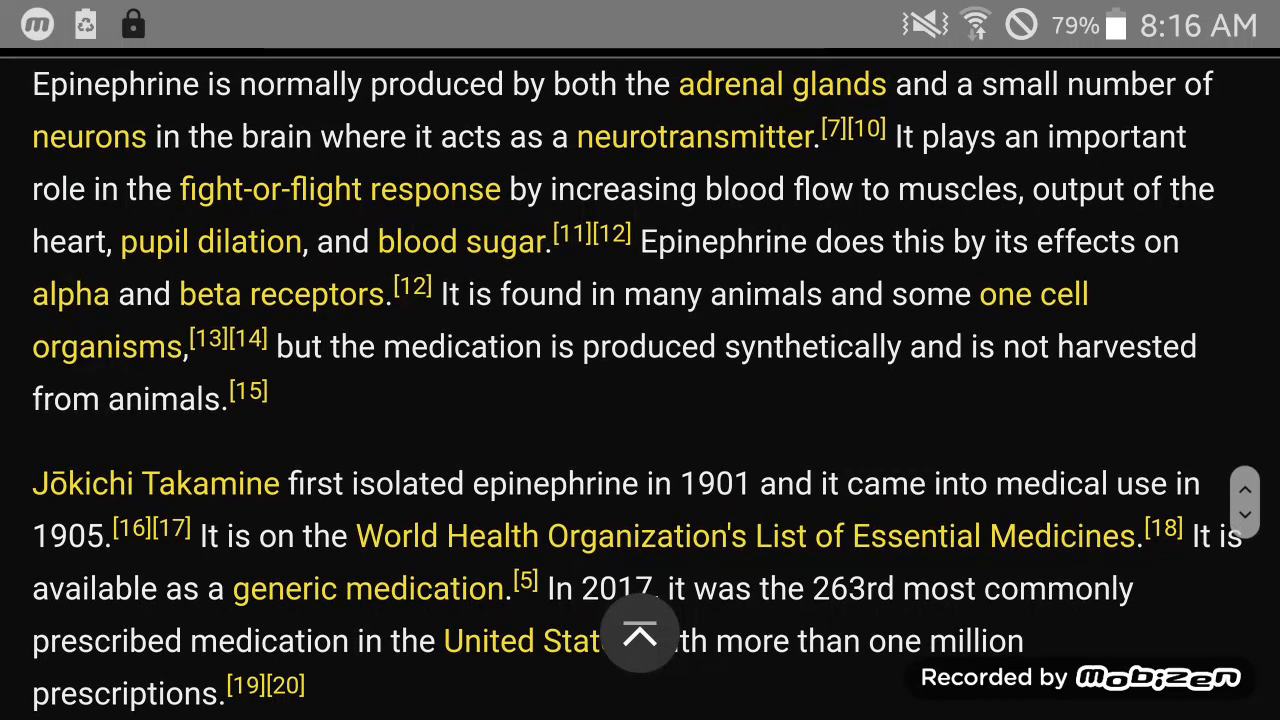
scroll(down, 3)
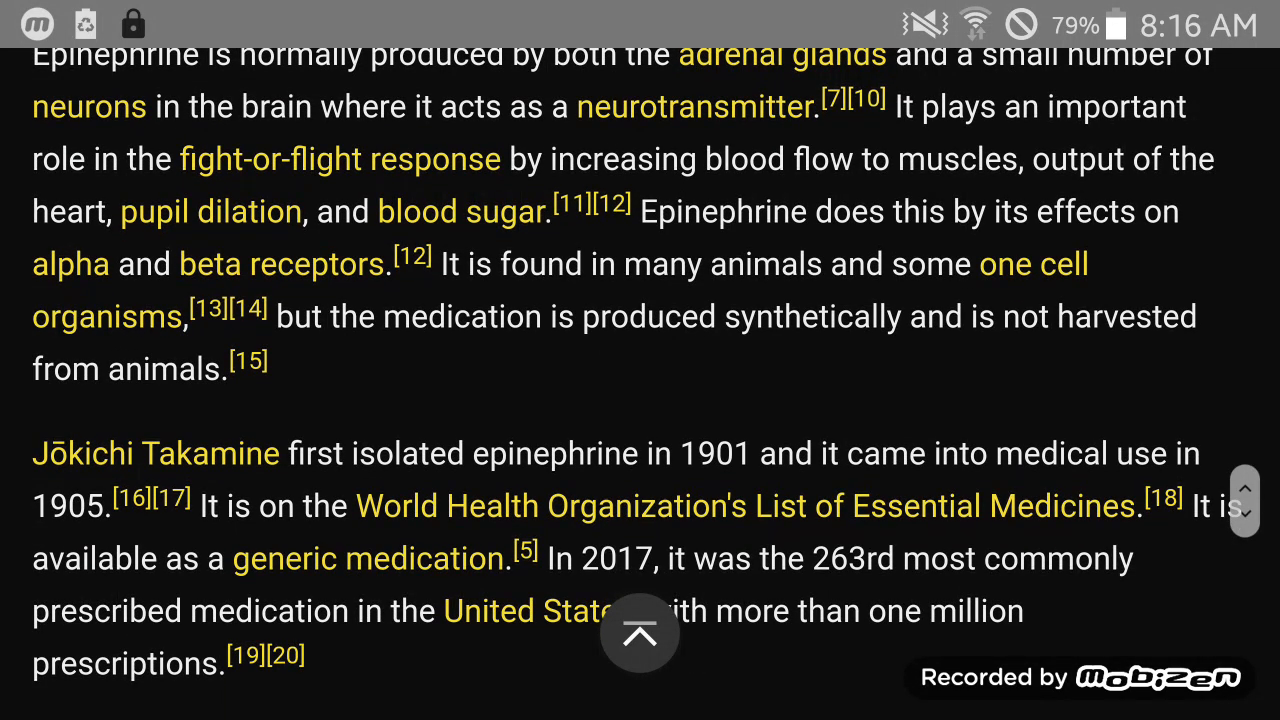
scroll(down, 3)
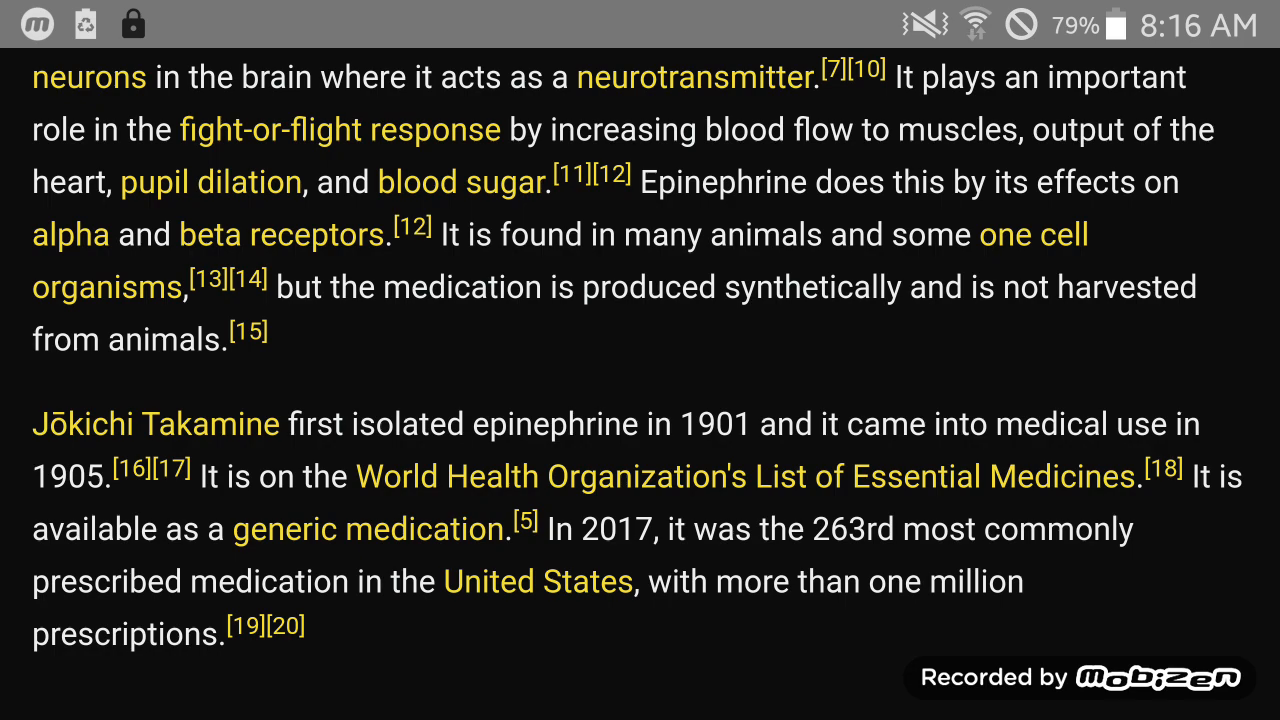
scroll(down, 3)
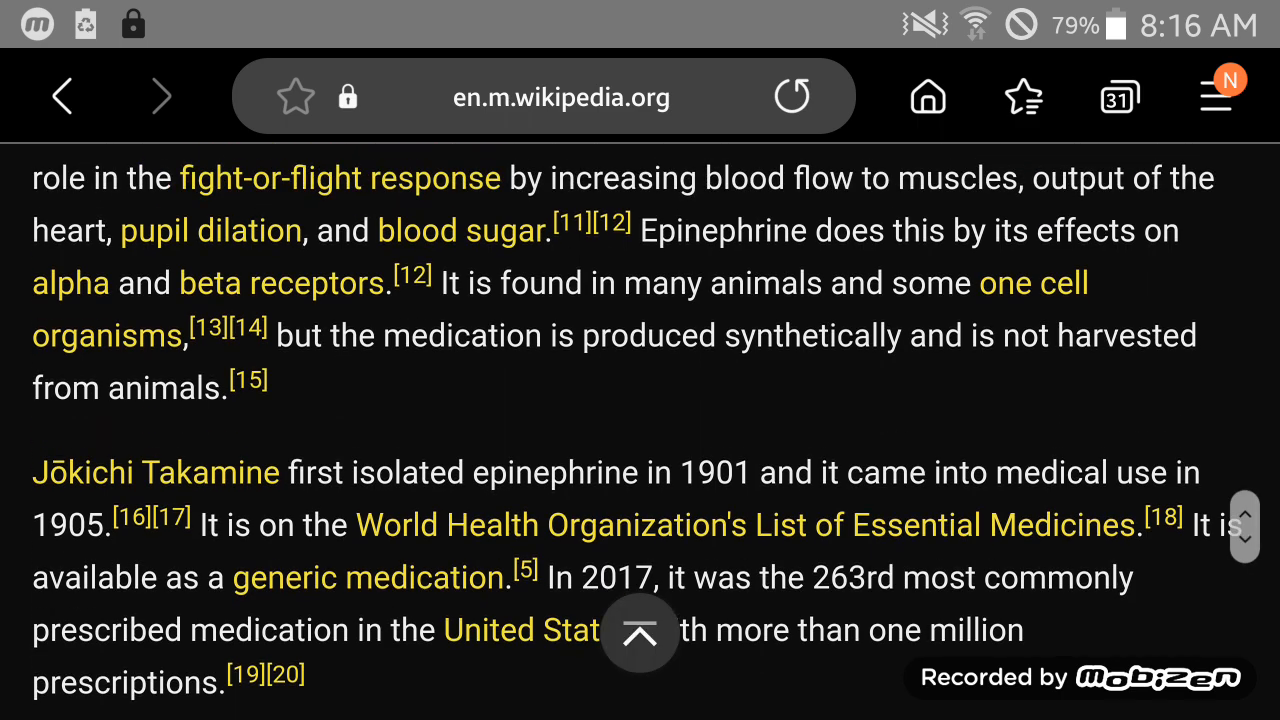
scroll(down, 3)
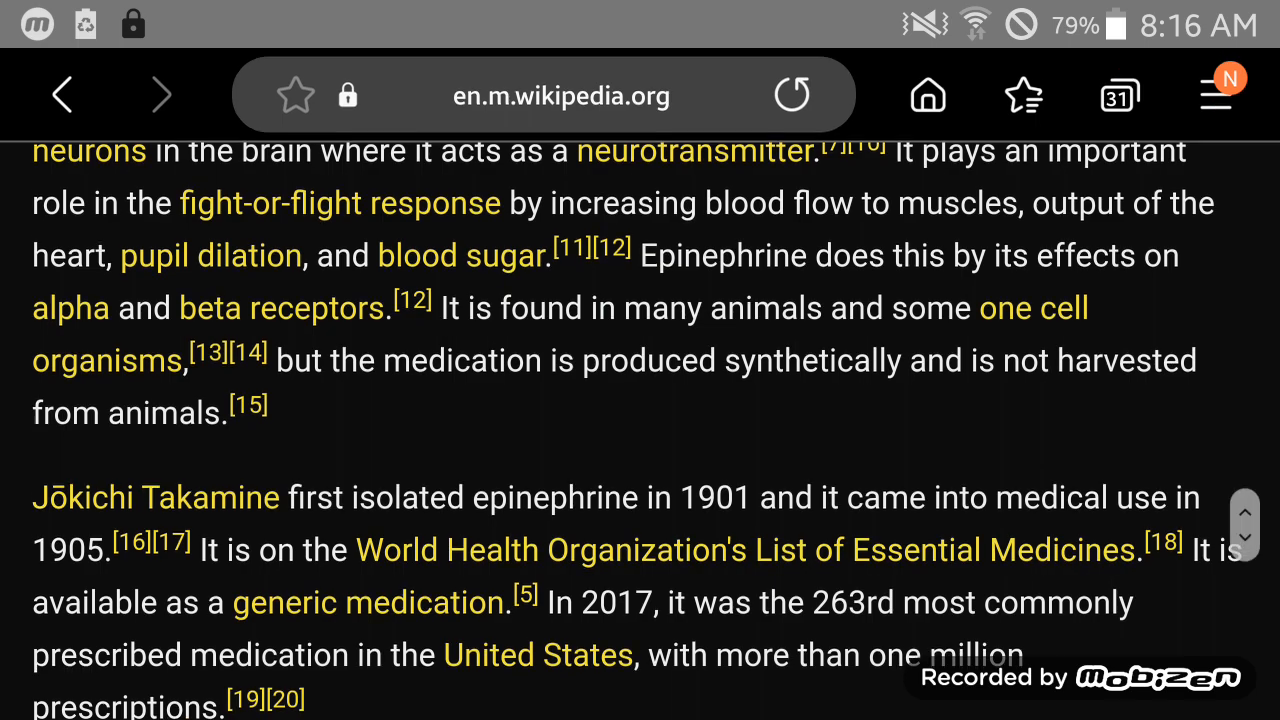
scroll(down, 3)
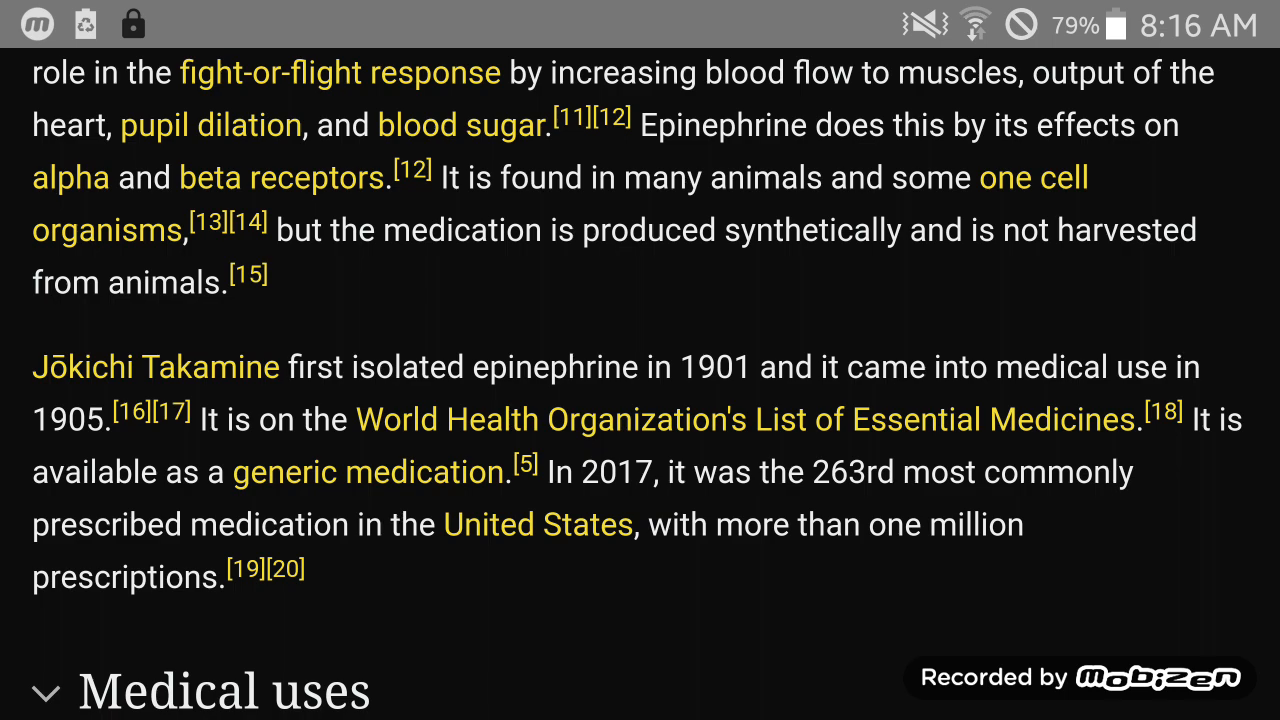
Continue past the lead's end to the collapsed headings, Medical uses through History.
click(133, 416)
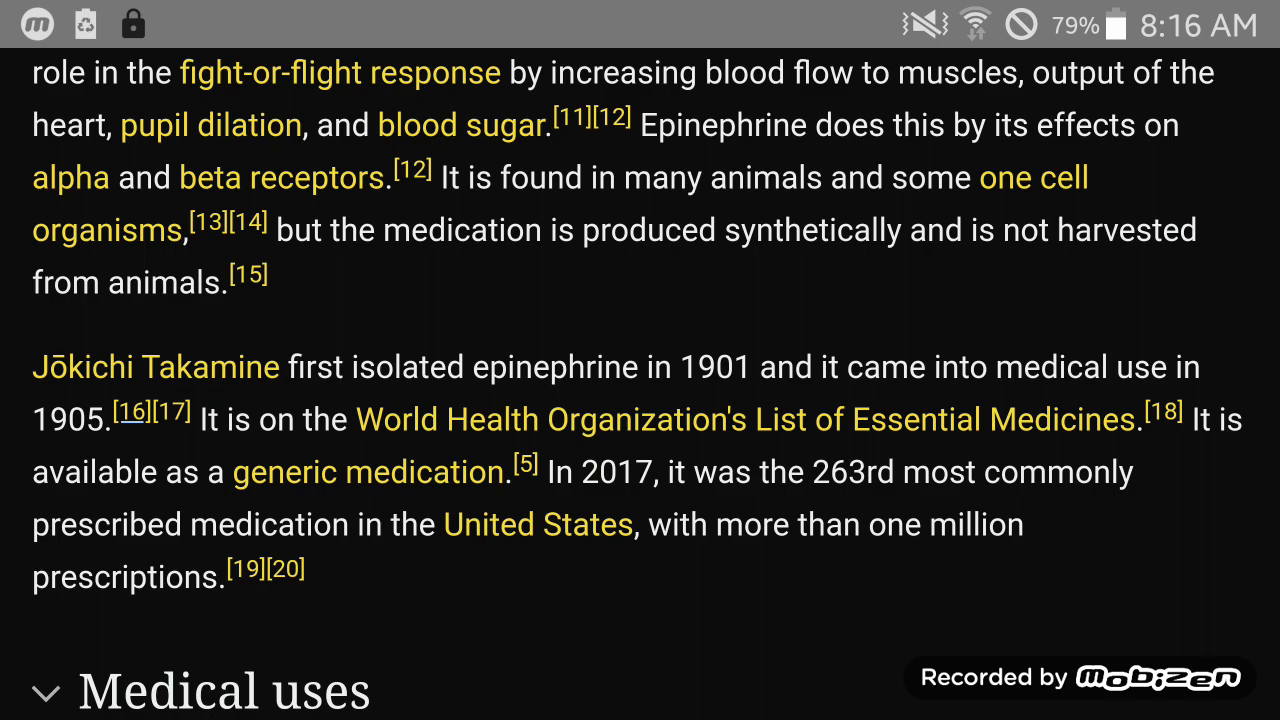
scroll(down, 3)
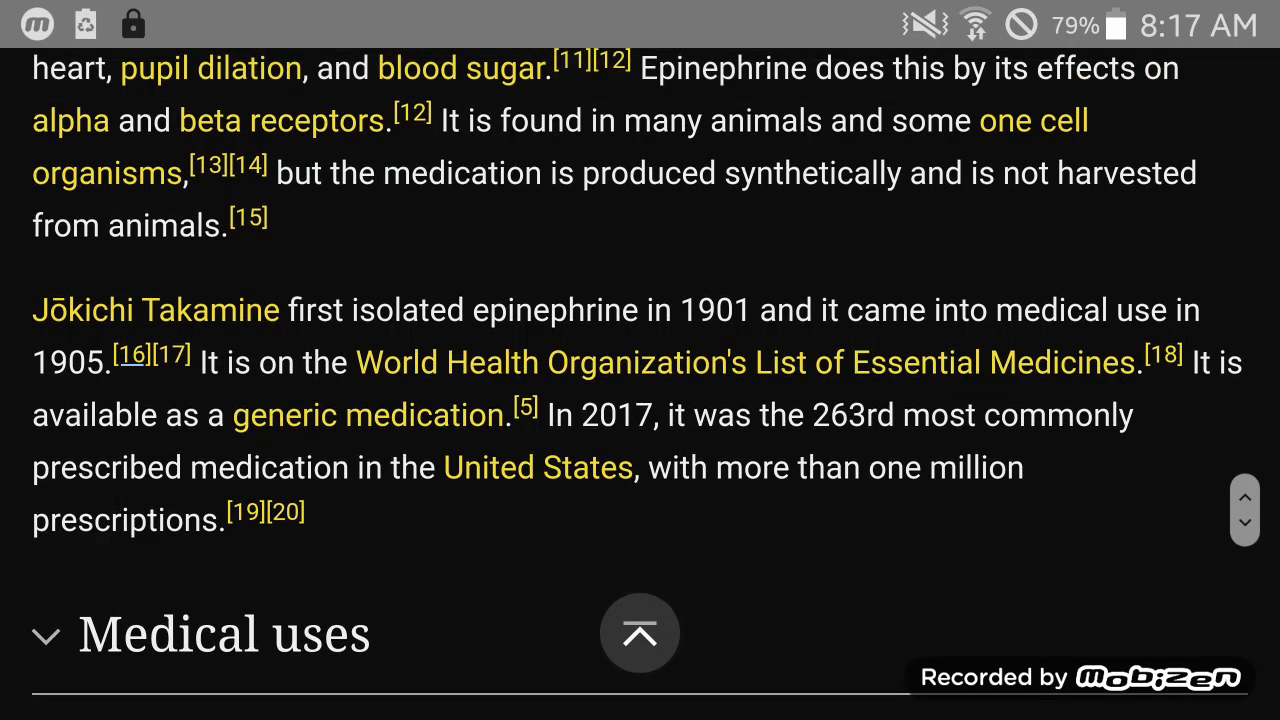
scroll(down, 3)
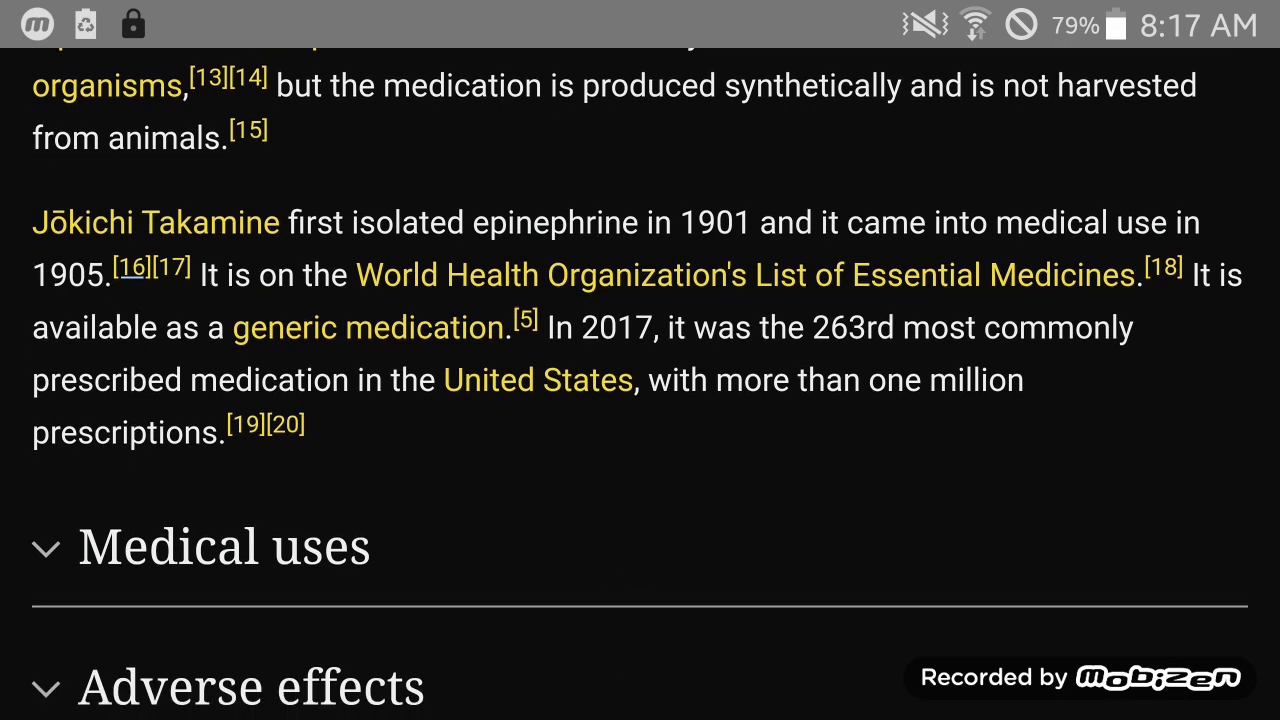
scroll(down, 3)
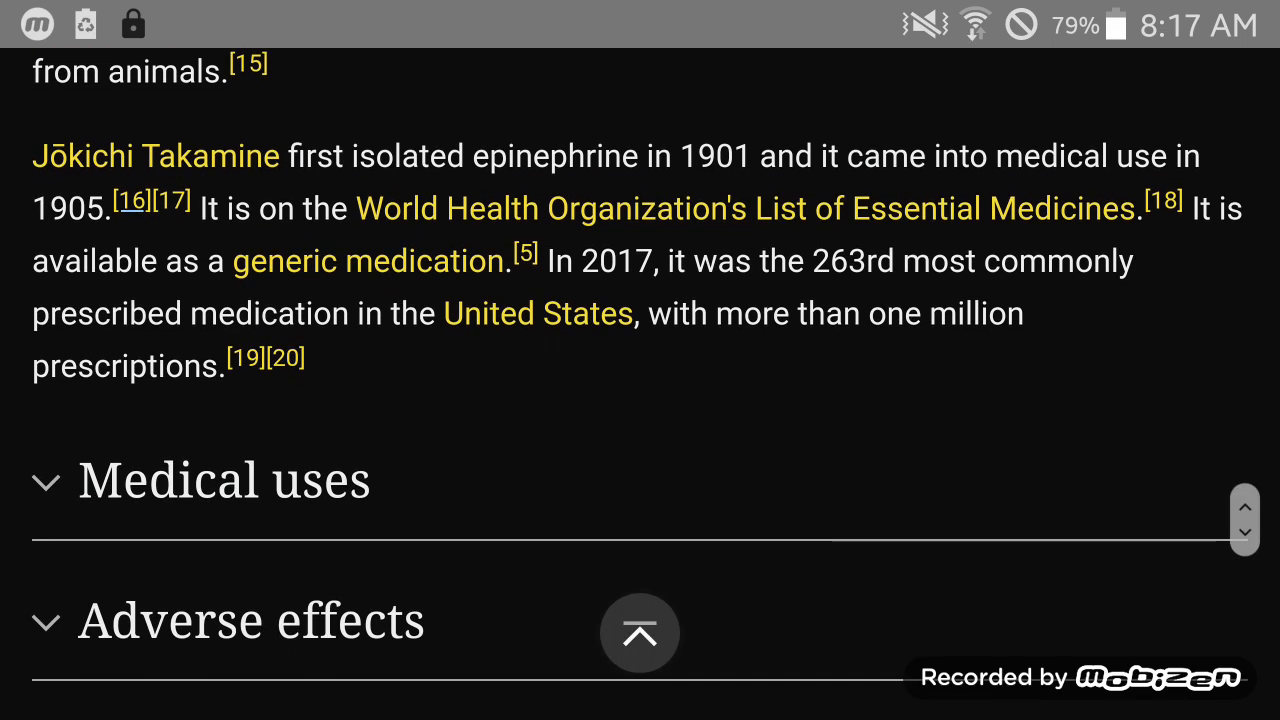
scroll(down, 3)
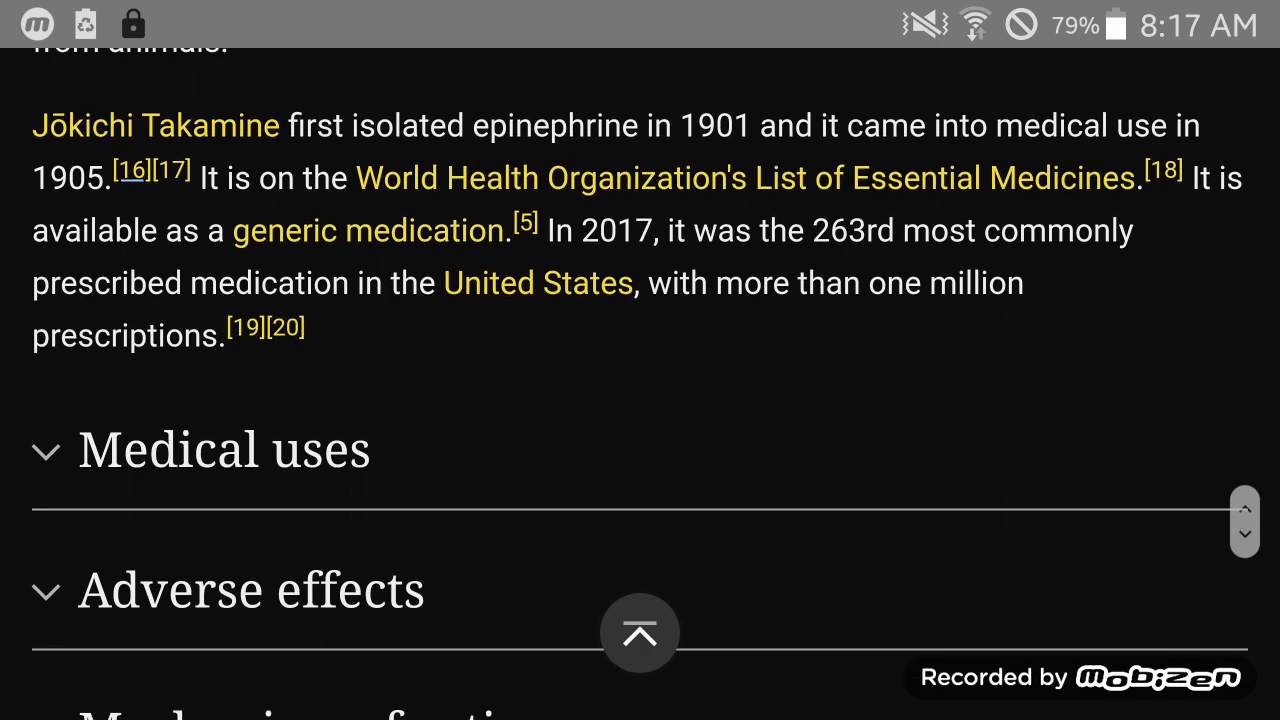
scroll(down, 3)
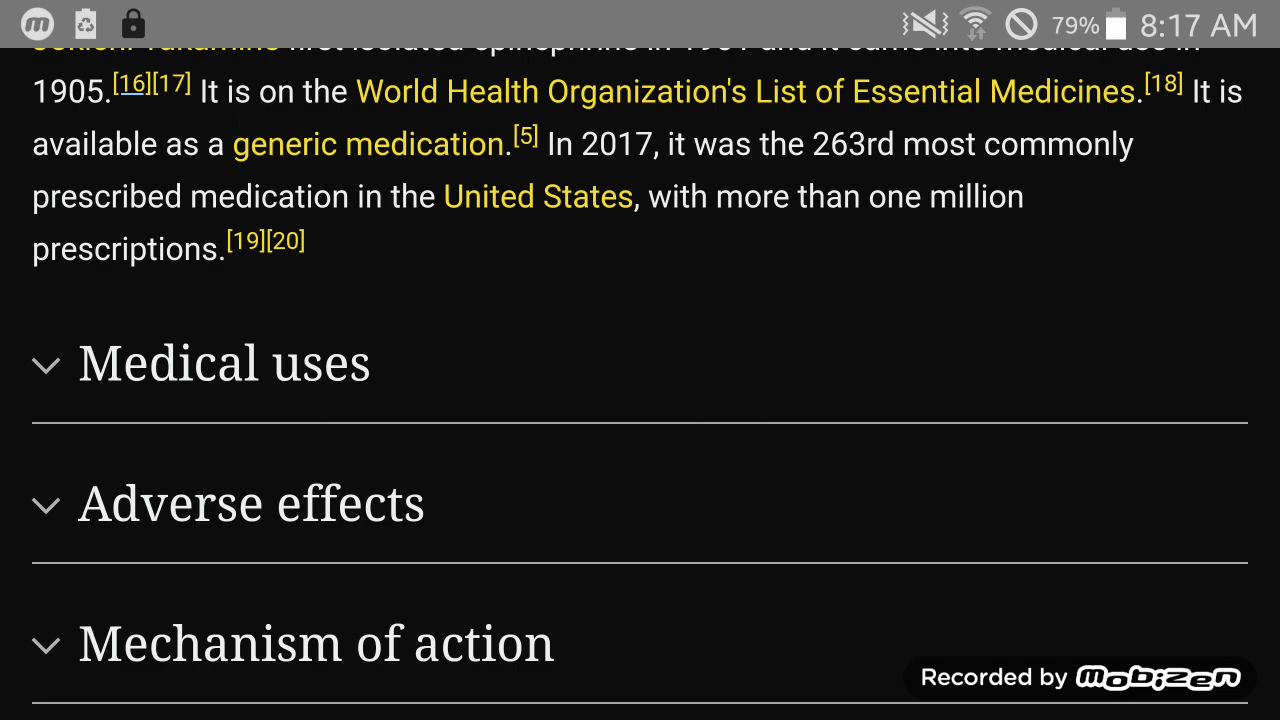
scroll(down, 3)
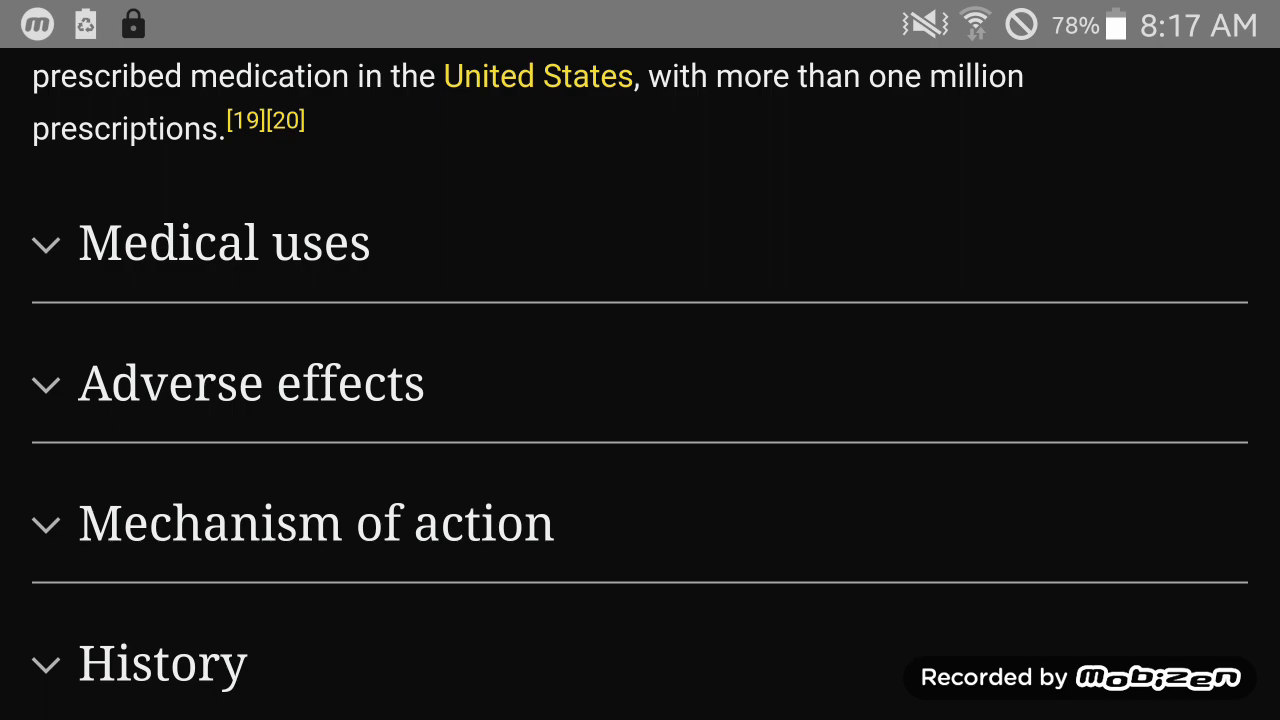
Skim down to References, then back to the 'Epinephrine is normally produced' paragraph.
scroll(up, 3)
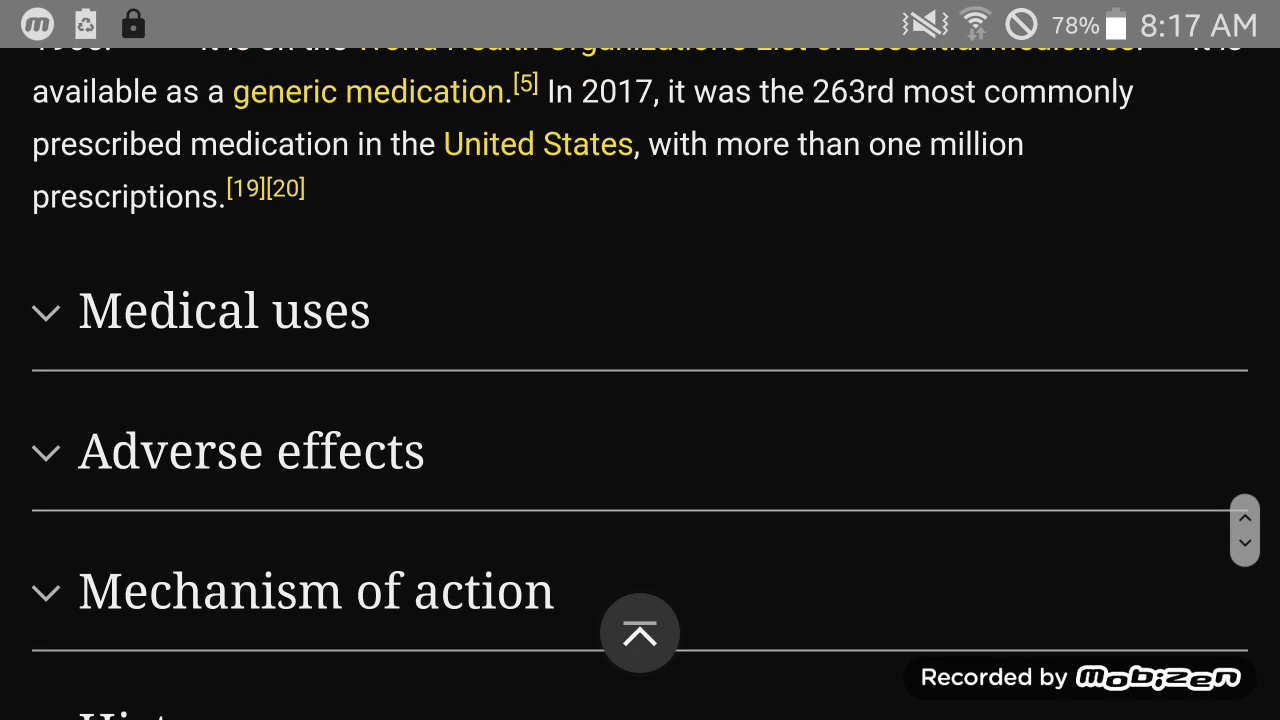
scroll(down, 3)
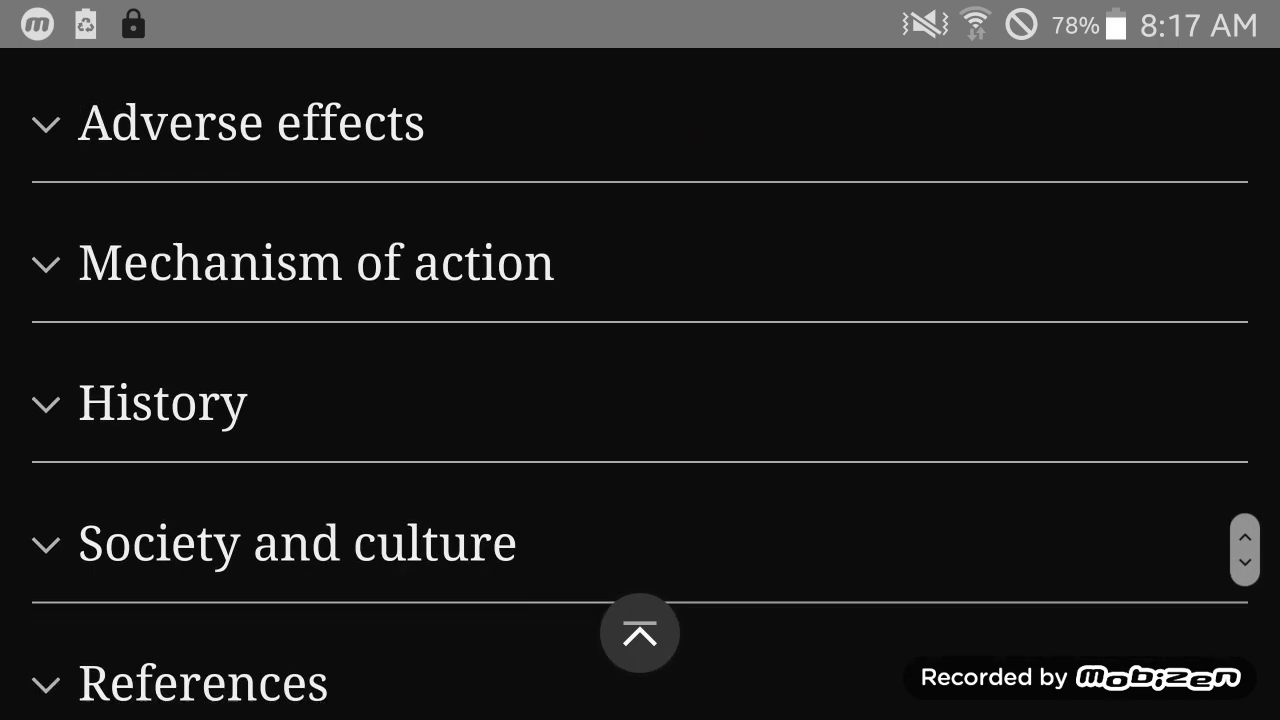
scroll(up, 3)
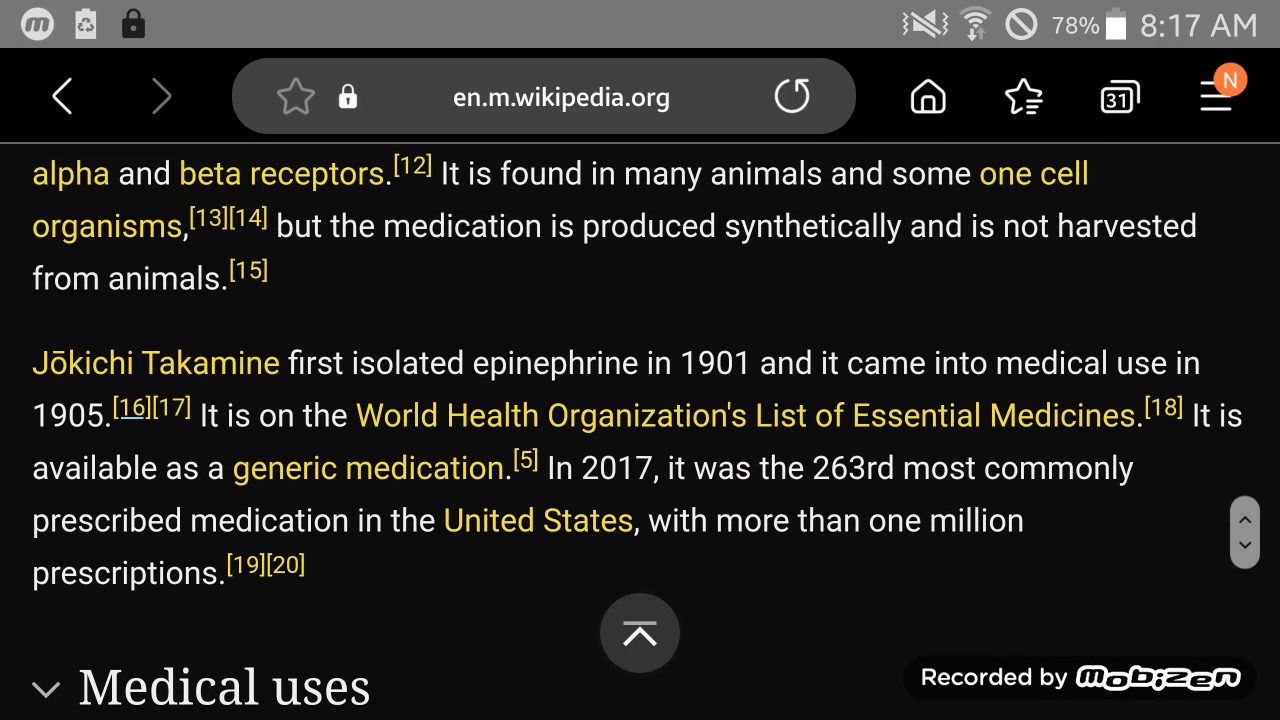
scroll(up, 3)
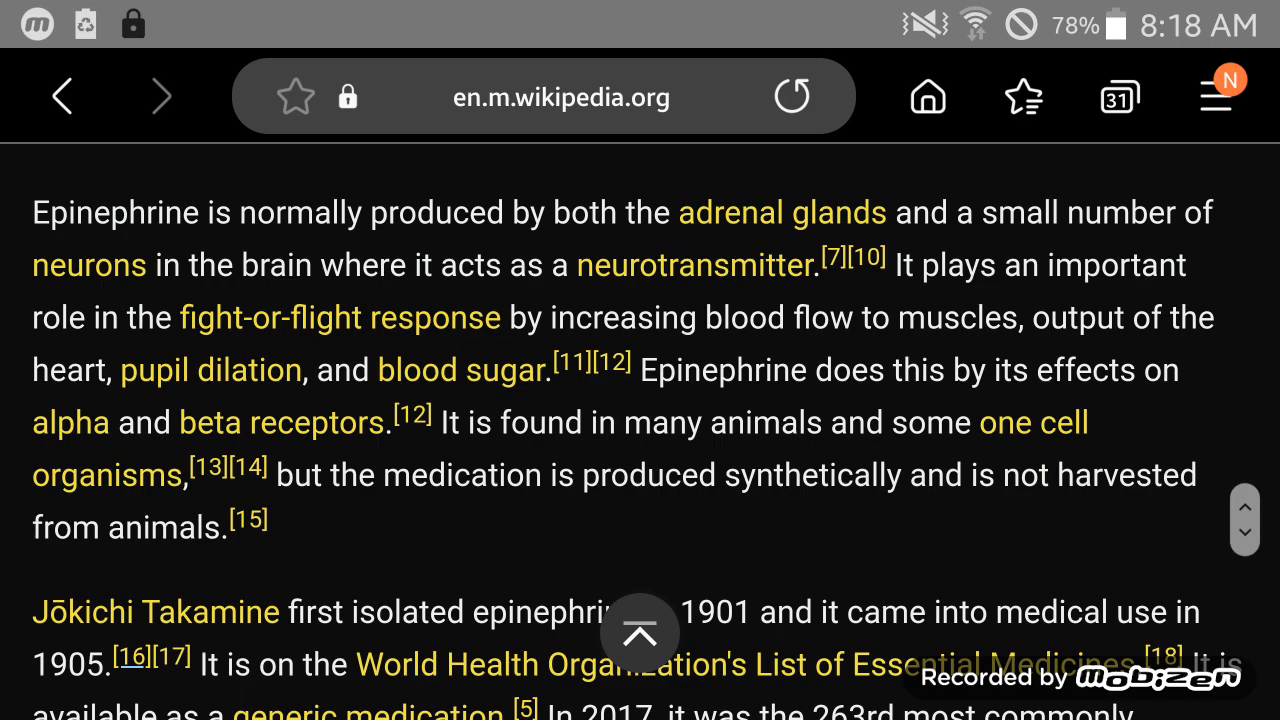
Revisit the infobox and section headings, then return to the boxing rules PDF's adrenaline question.
scroll(up, 3)
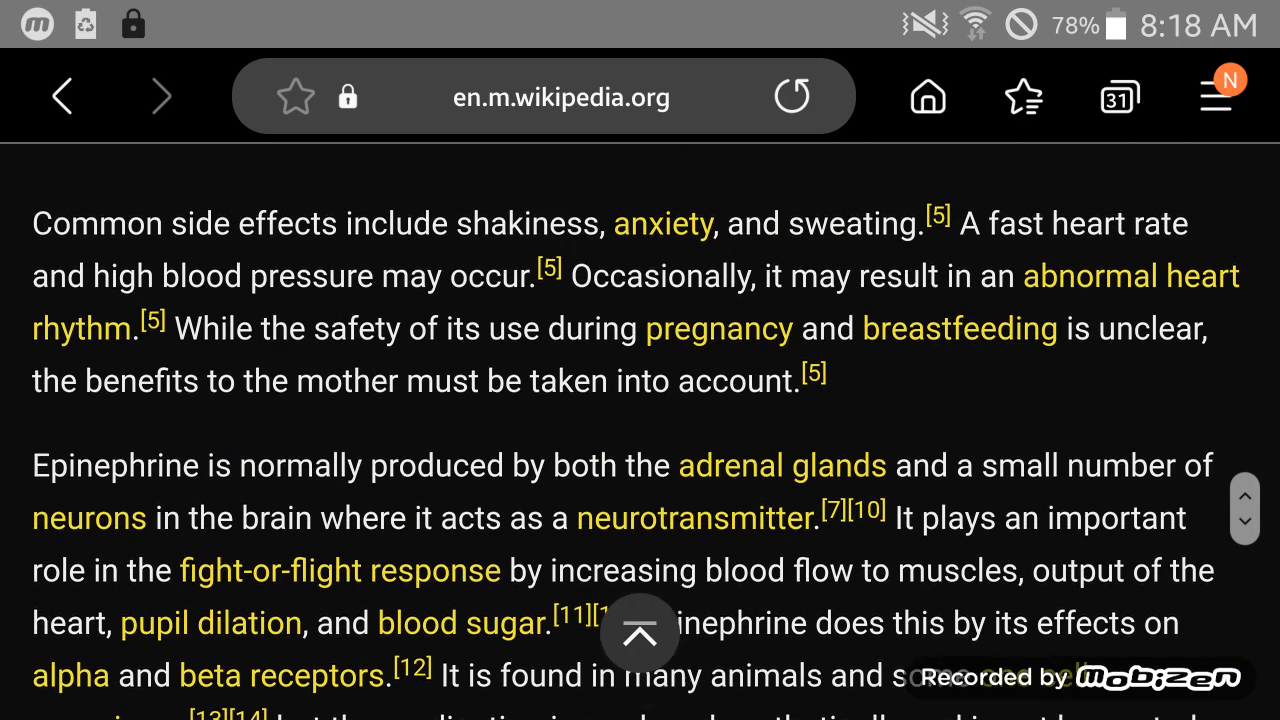
scroll(down, 3)
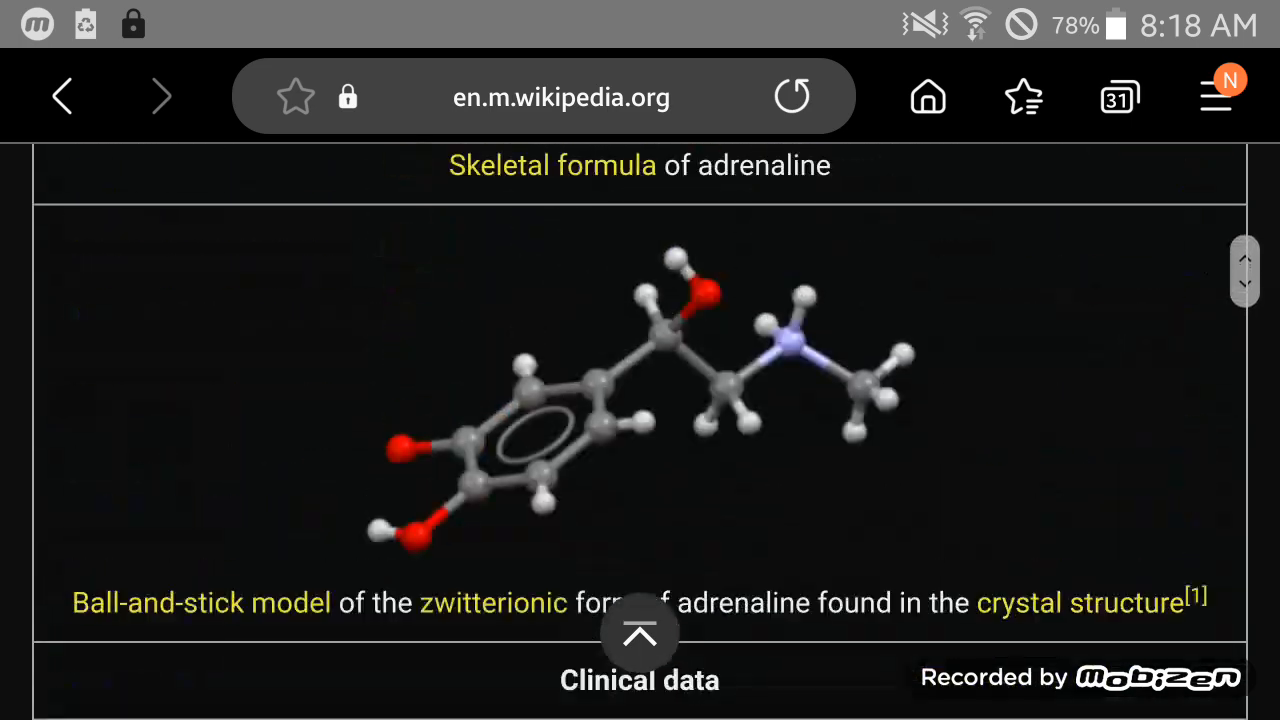
scroll(up, 3)
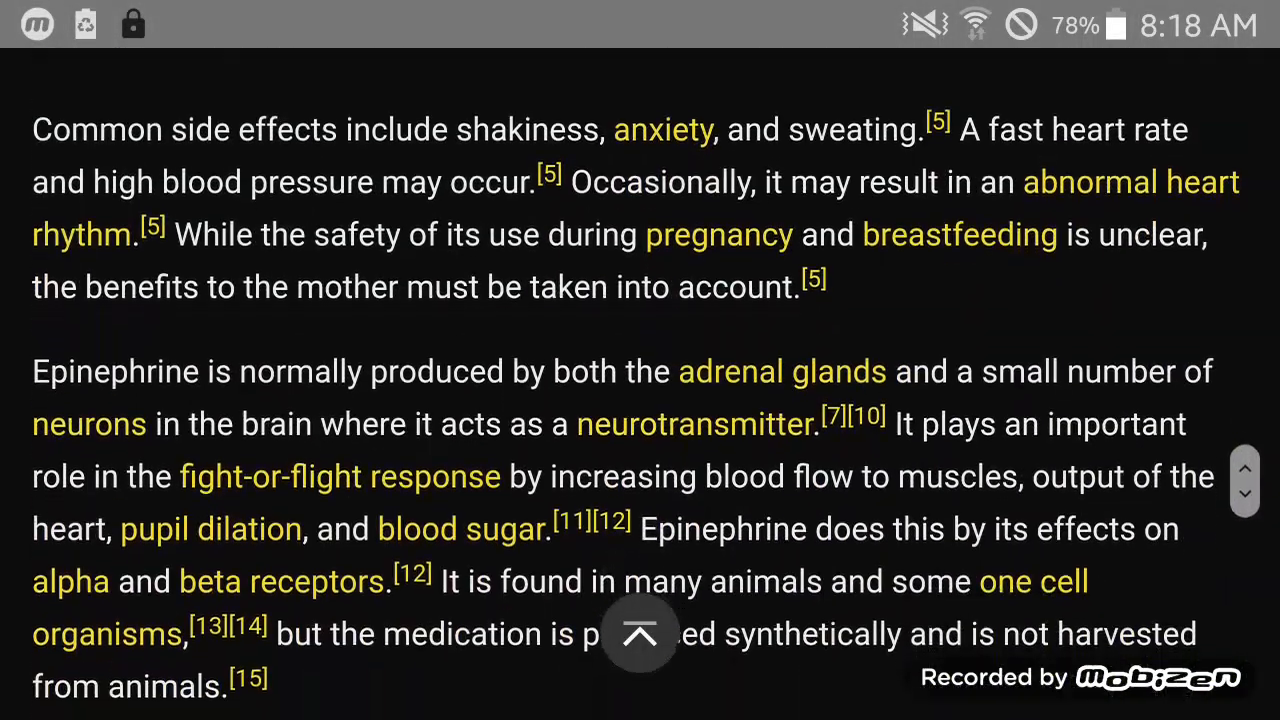
scroll(down, 3)
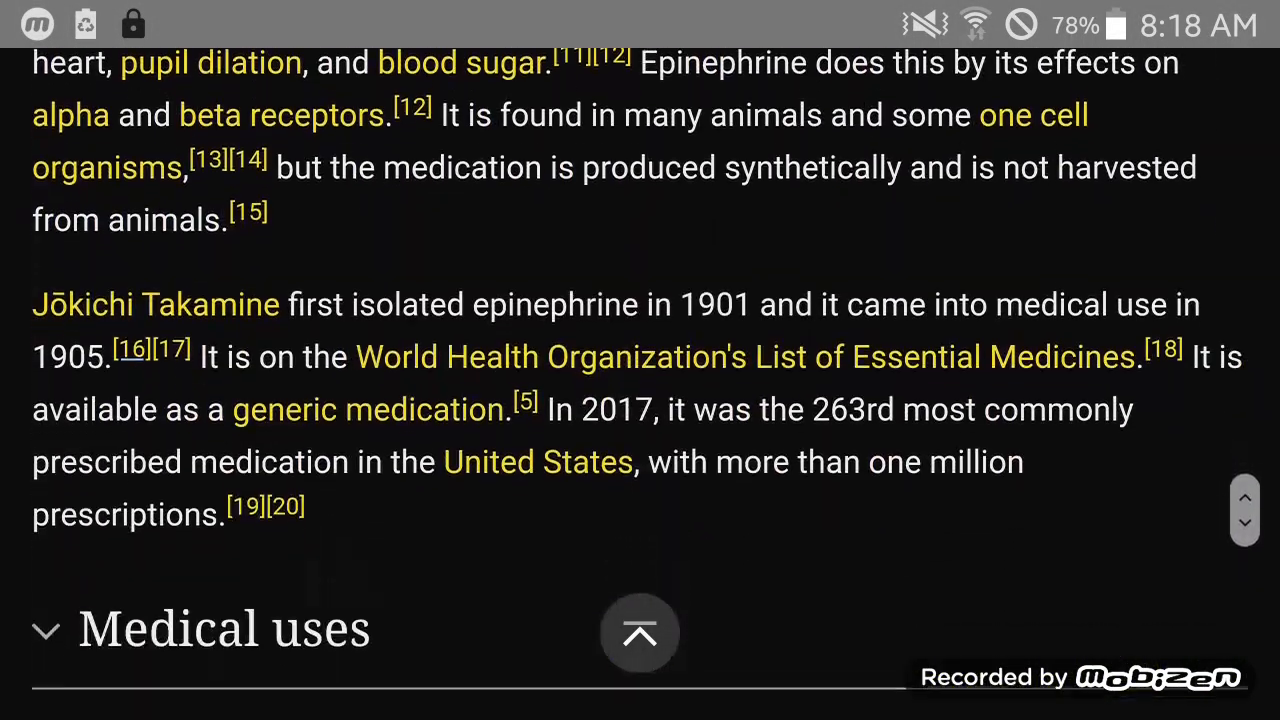
scroll(down, 3)
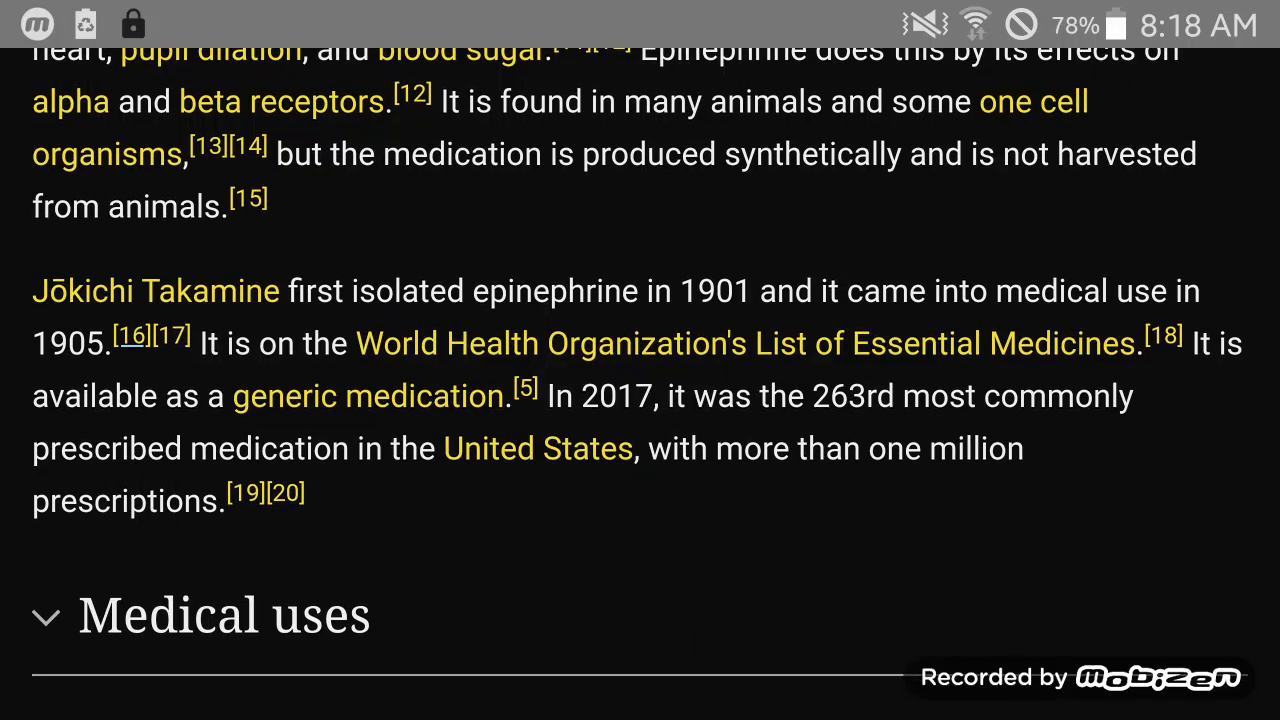
scroll(down, 3)
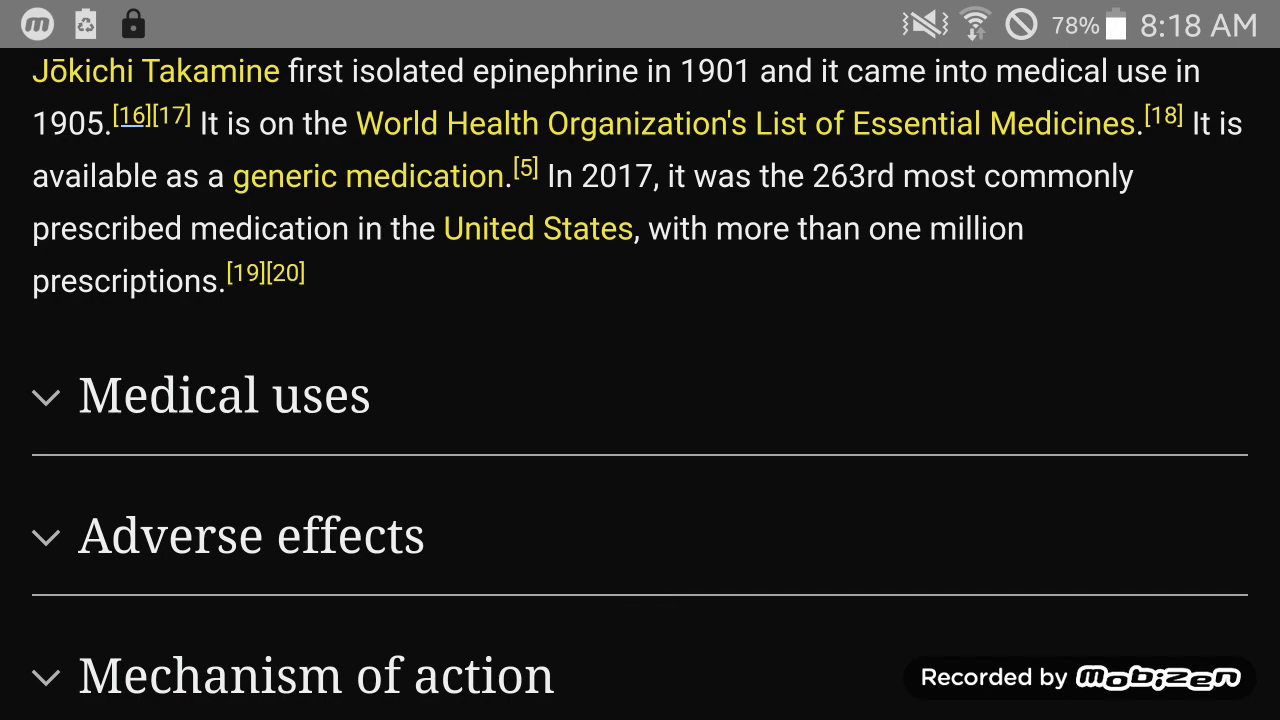
scroll(down, 3)
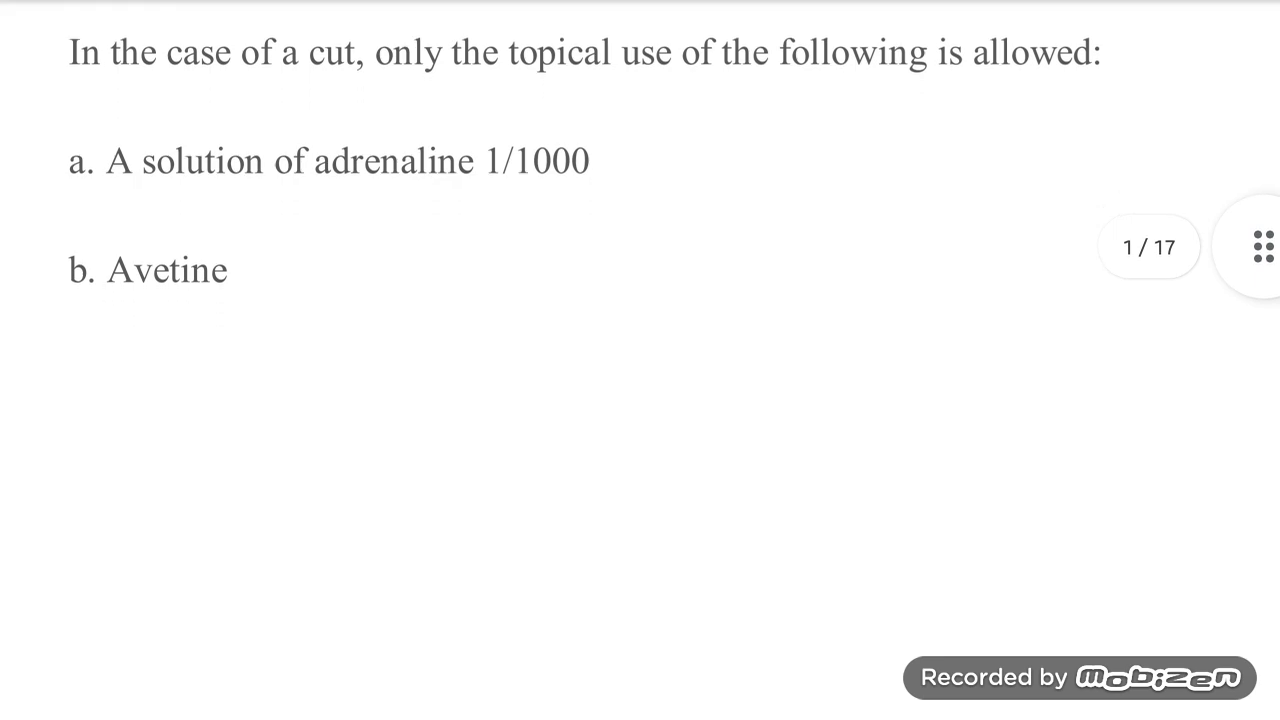
Scroll the PDF up to the General Rules and Physical Examinations sections.
scroll(down, 3)
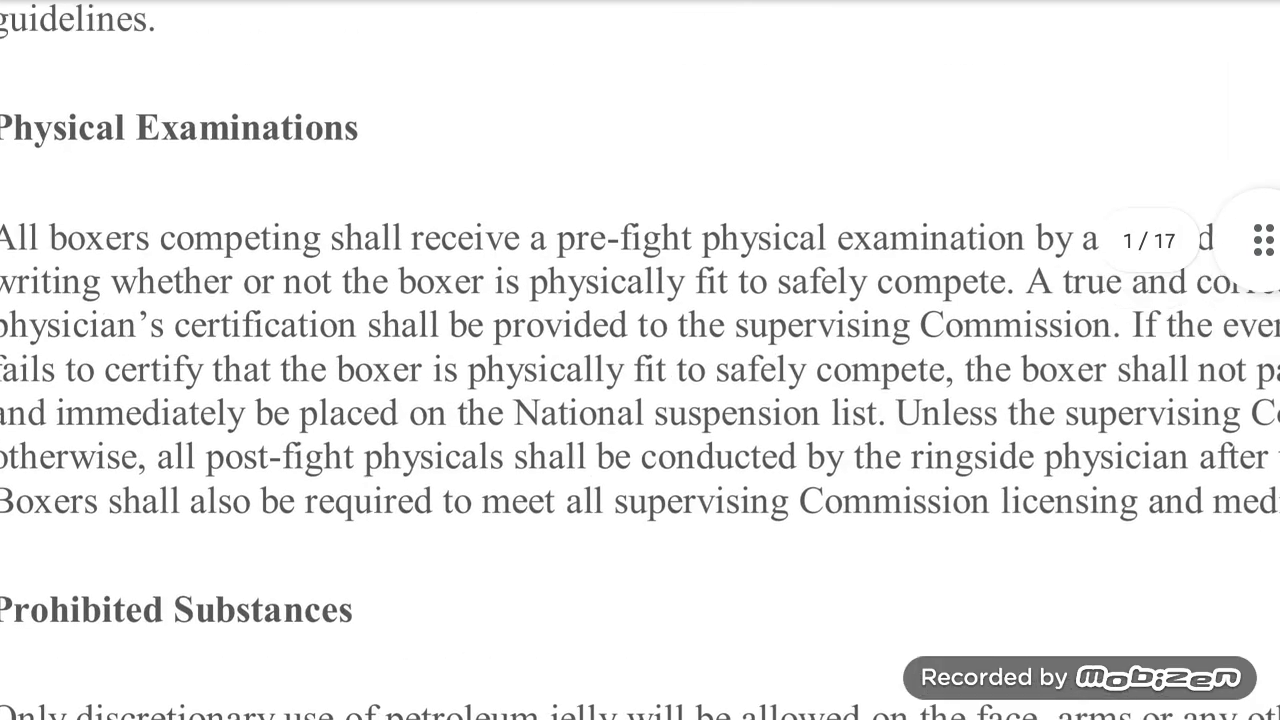
scroll(up, 3)
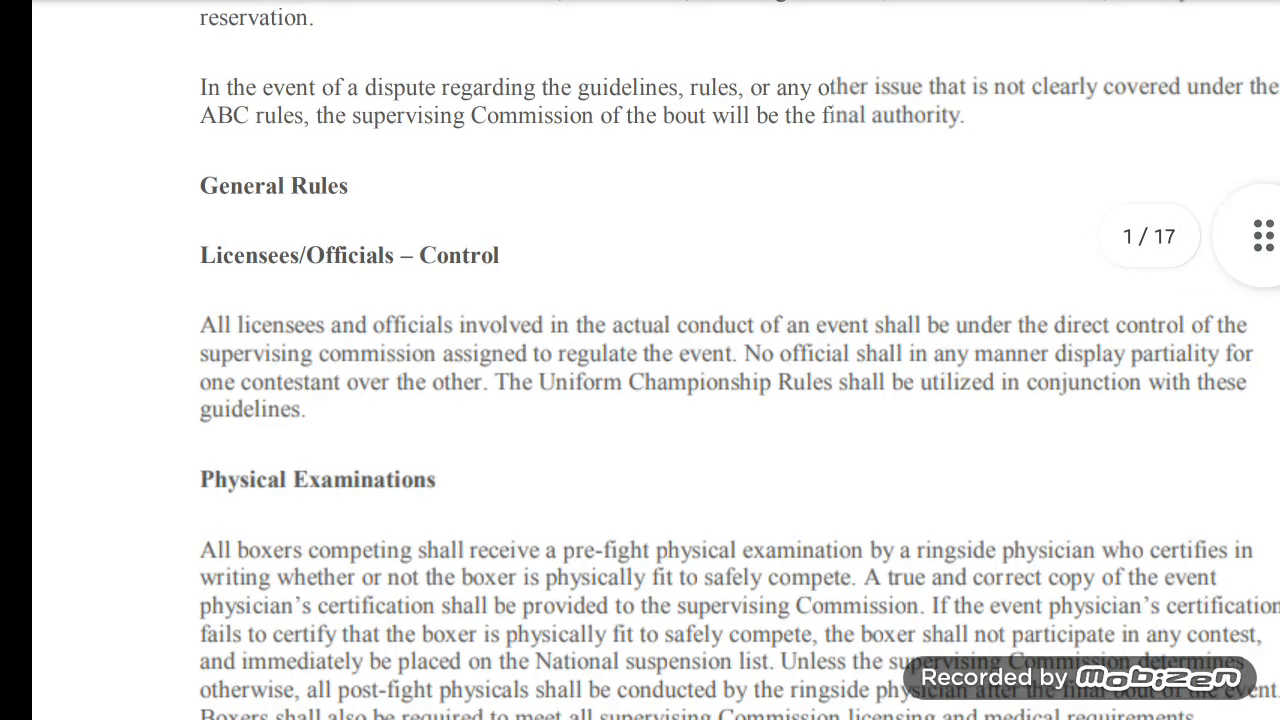